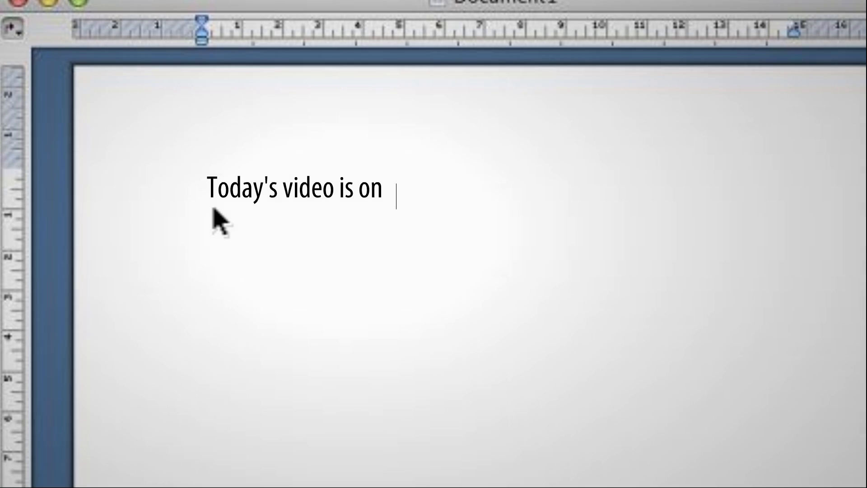
Type the opening line 'Batch Prog...' introducing today's batch programming video
type("Batch Prog")
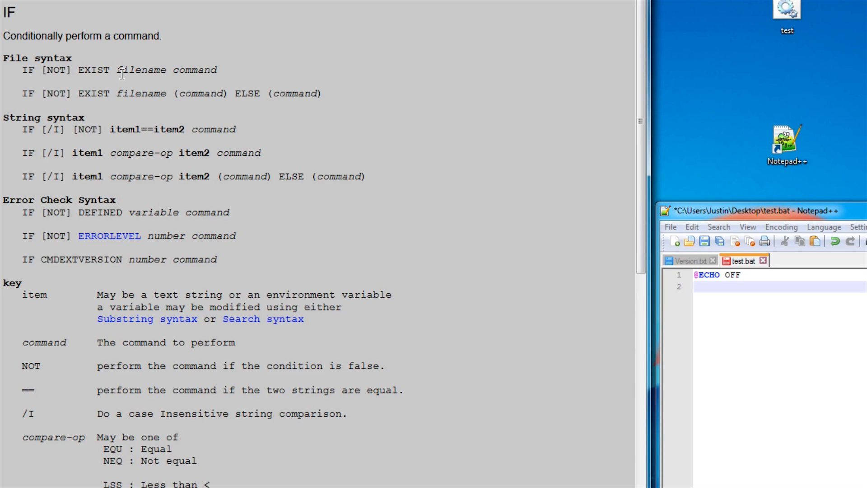
mouse_move(178, 141)
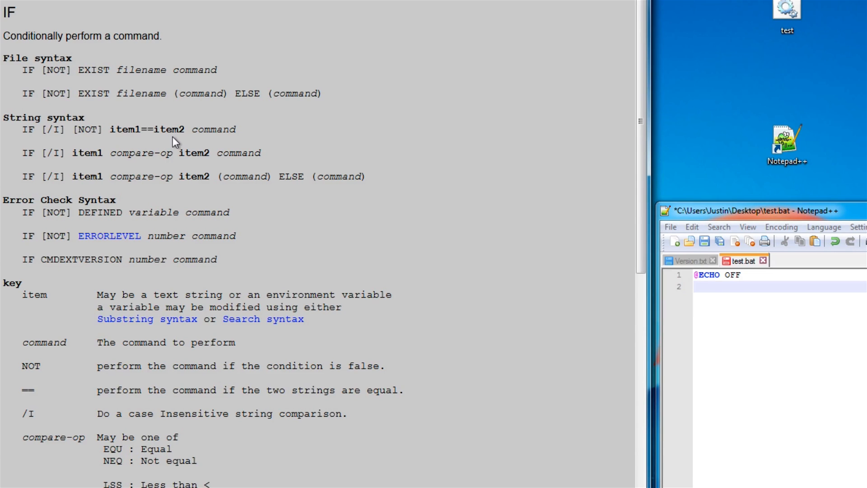
Run 'if 2==2 echo true' with 'pause' in test.bat and close the console
type("if 1==2 e")
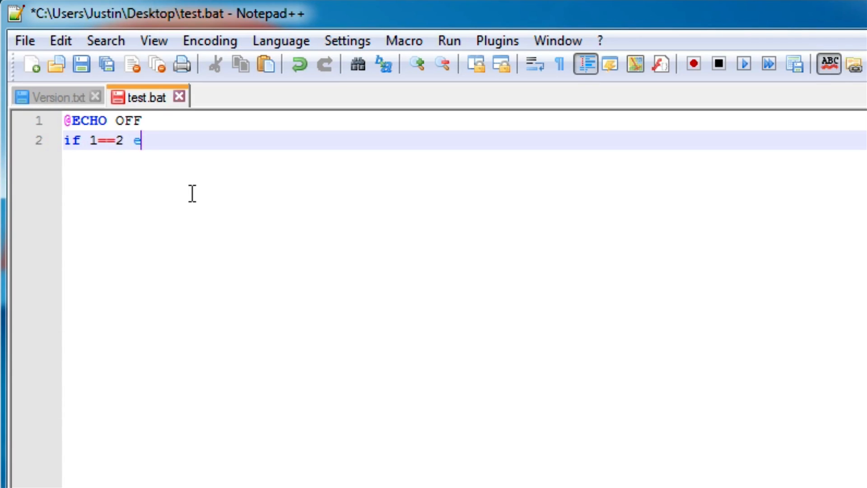
type("cho true")
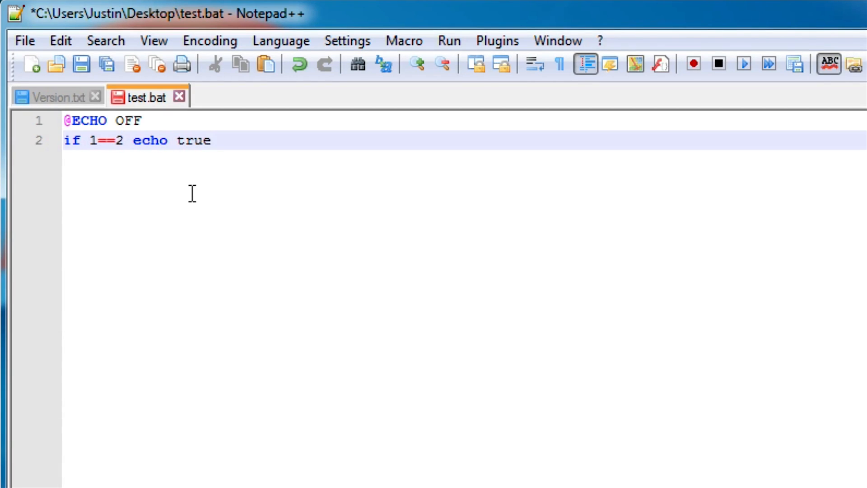
type("pause")
type("2")
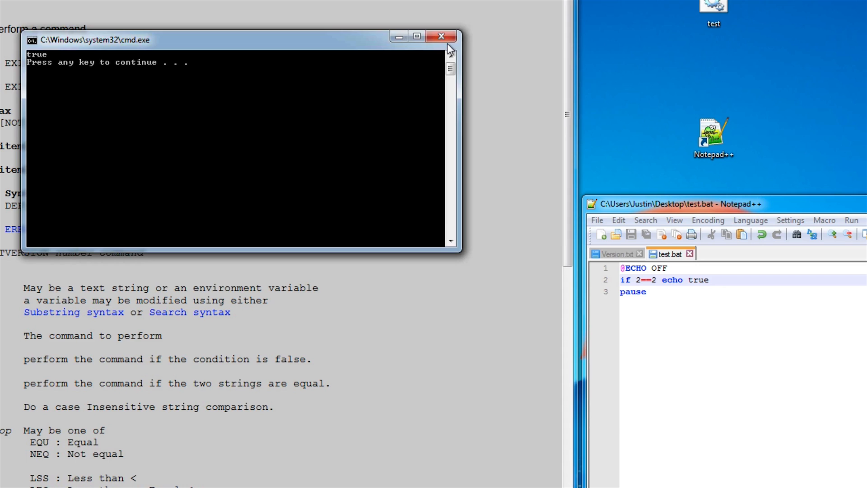
left_click(441, 36)
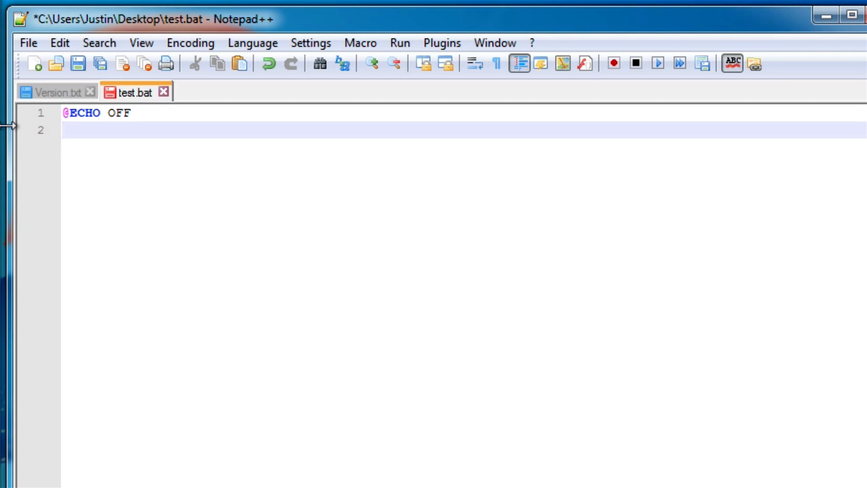
Add the prompt line 'set /p num=type a number:' to test.bat
type("set /p")
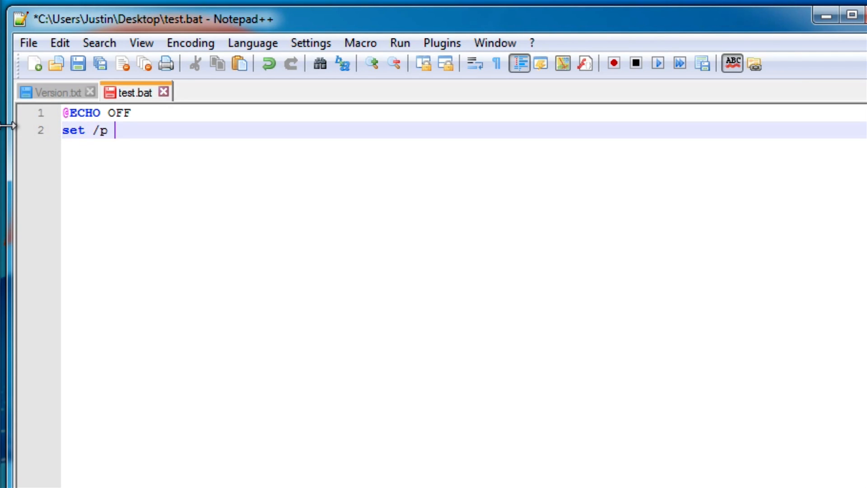
type("num")
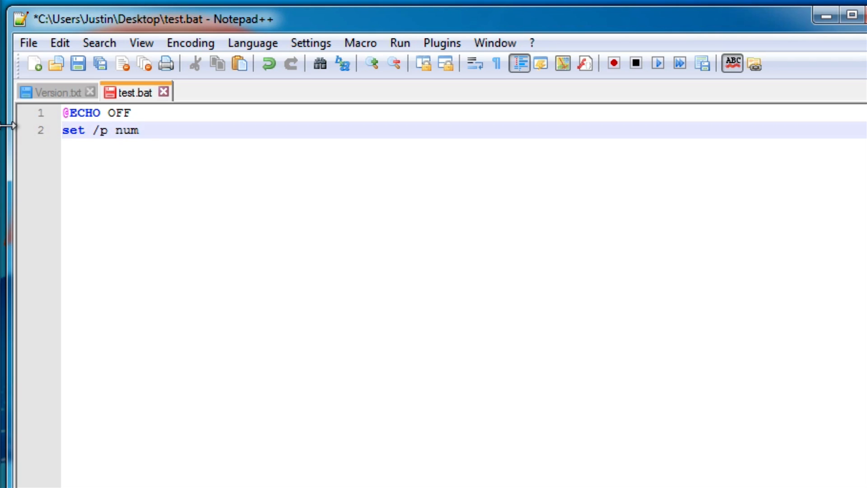
type("=t")
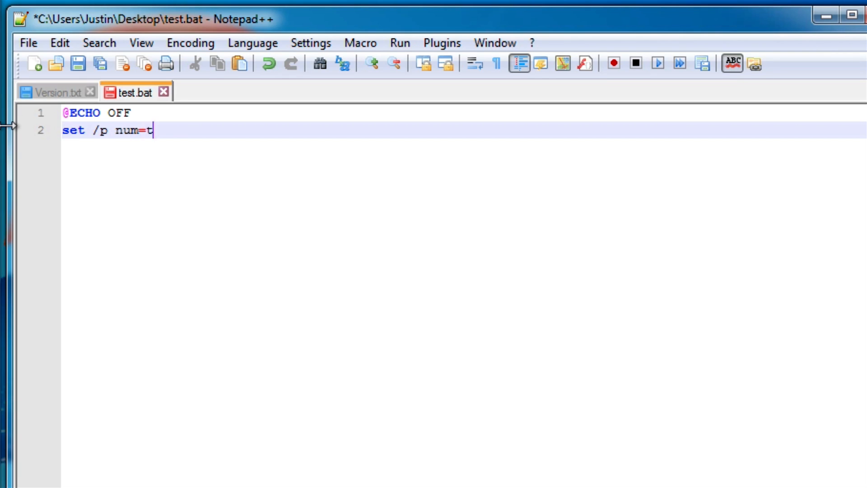
type("ype a number:")
type("i")
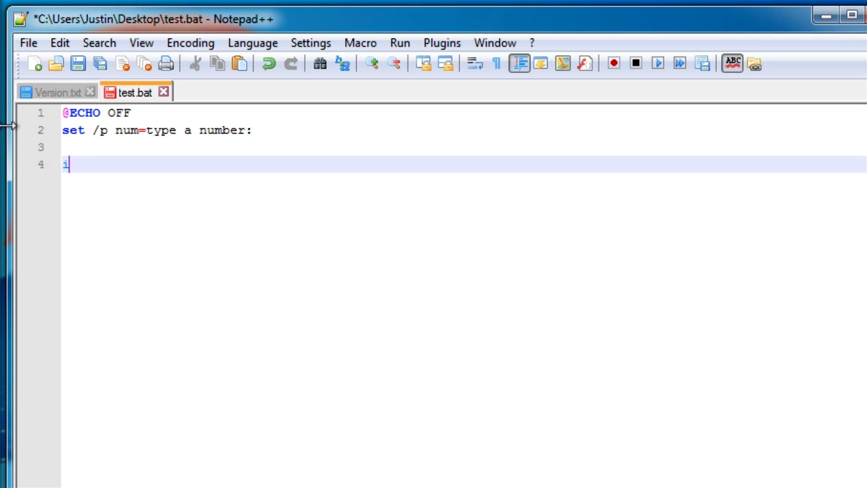
Add 'if %num%==5 echo five', fixing the == operator
type("f")
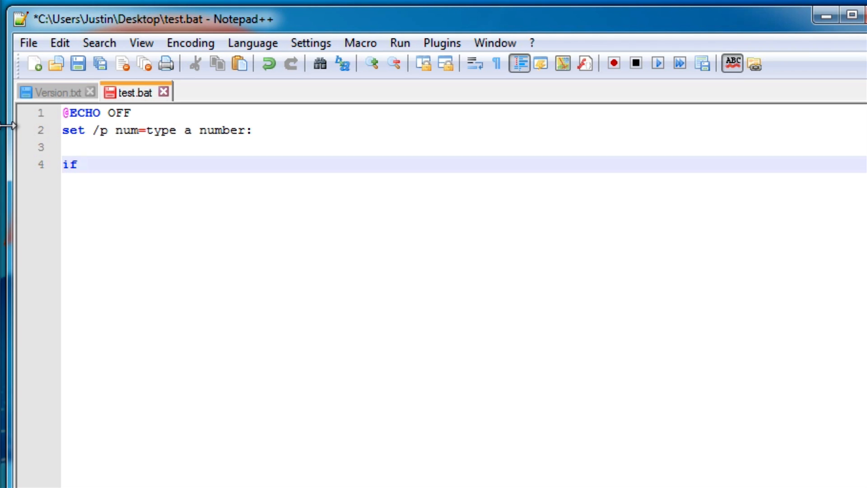
type("%num%")
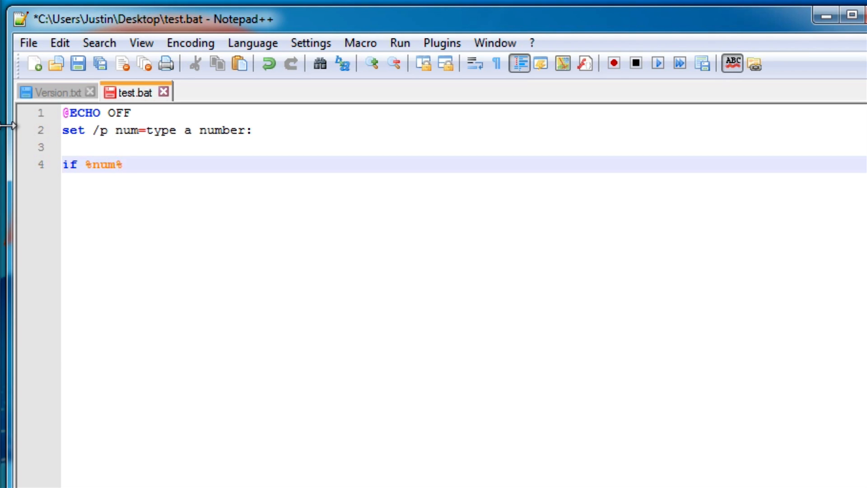
type("=5 echo fi")
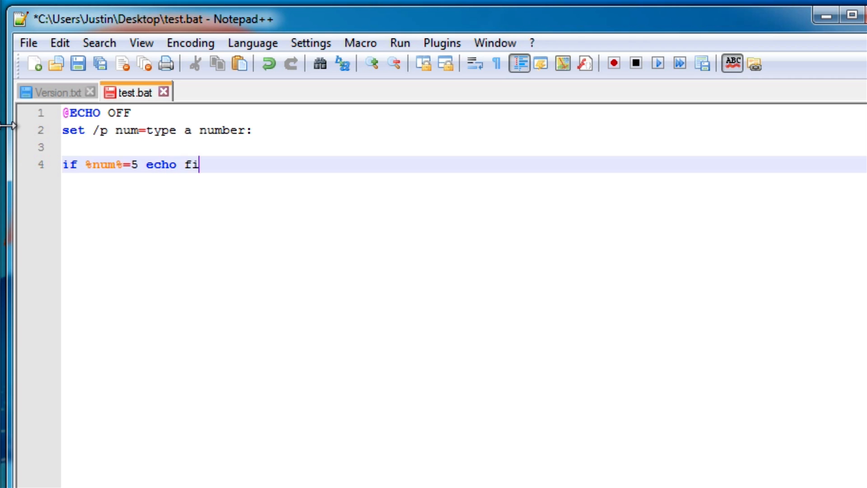
type("ve")
type("pause")
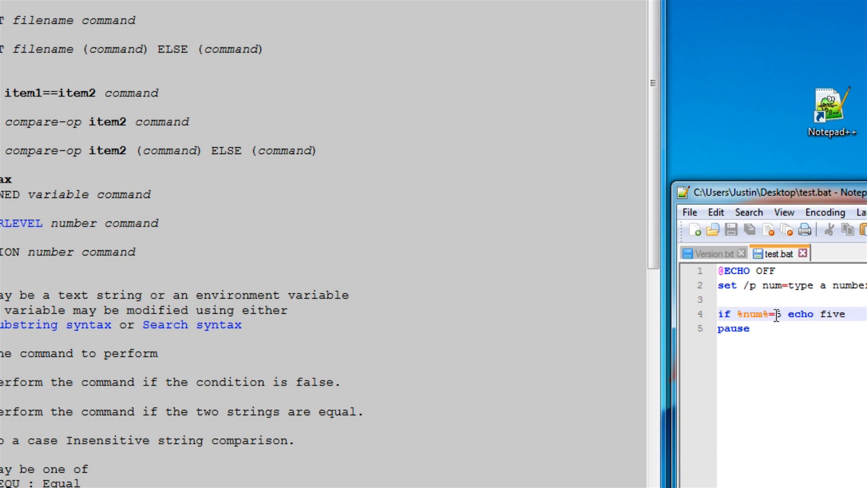
type("=")
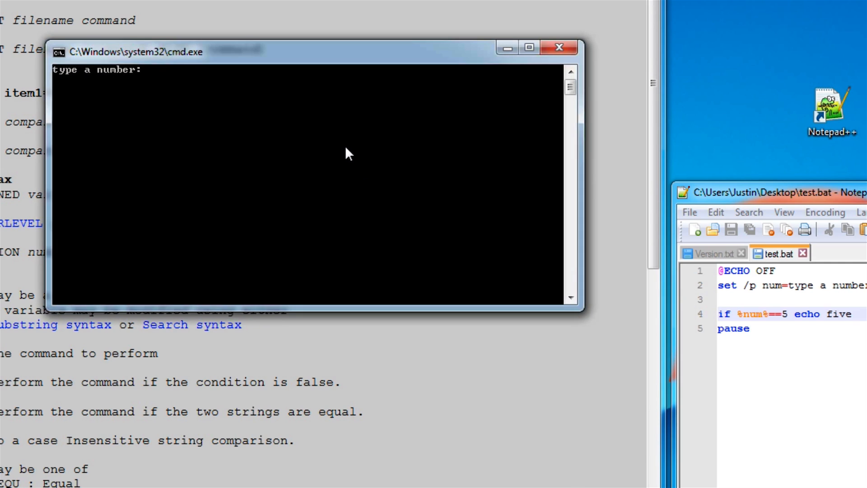
type("5")
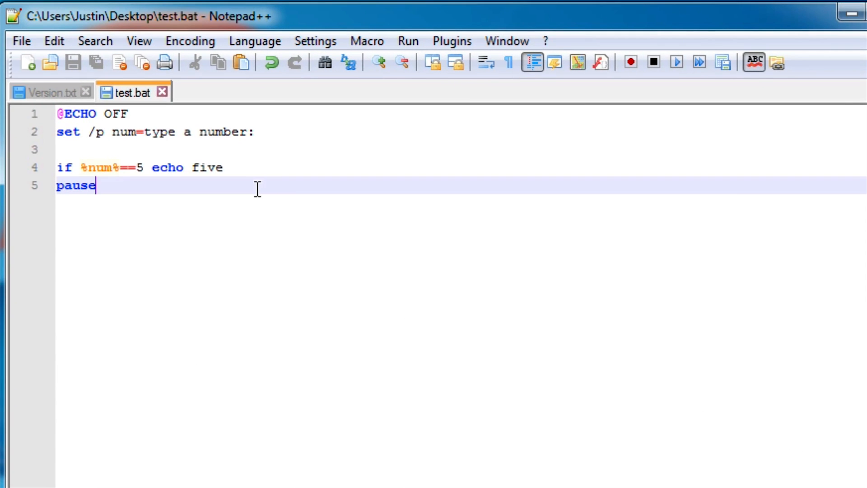
Delete pause, wrap echo five in an if %num%==5 ( ) block, and close the test run
double_click(76, 185)
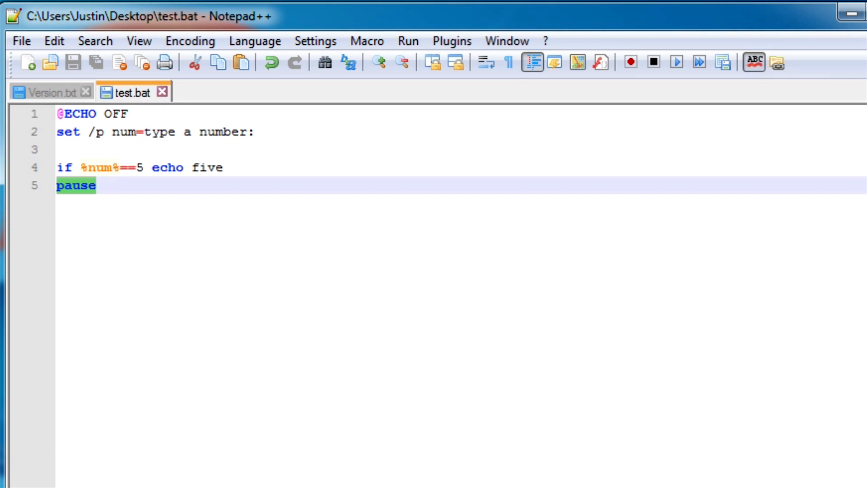
key("Delete")
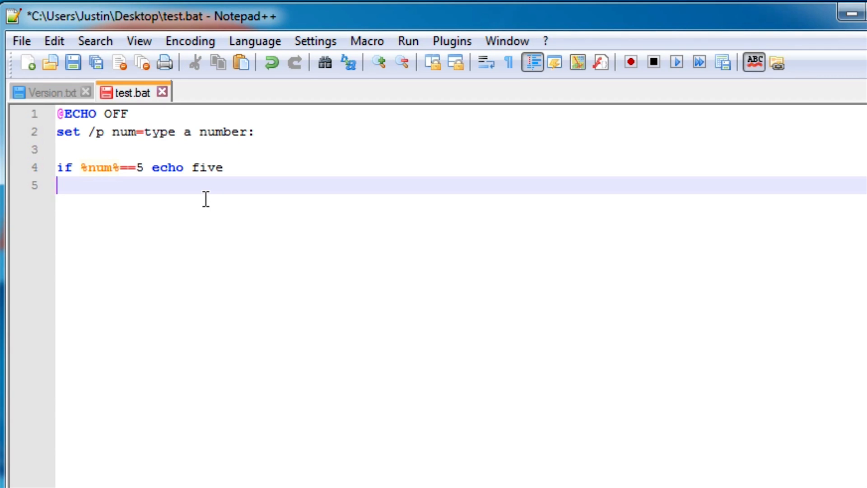
mouse_move(143, 187)
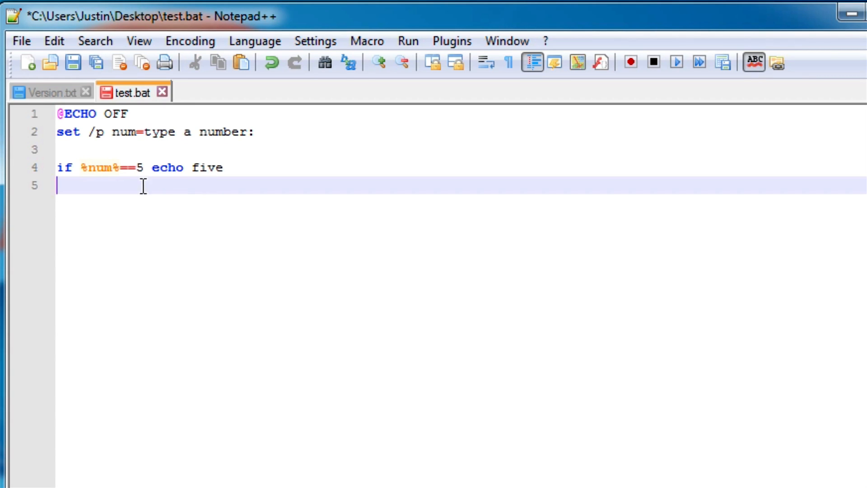
left_click(71, 167)
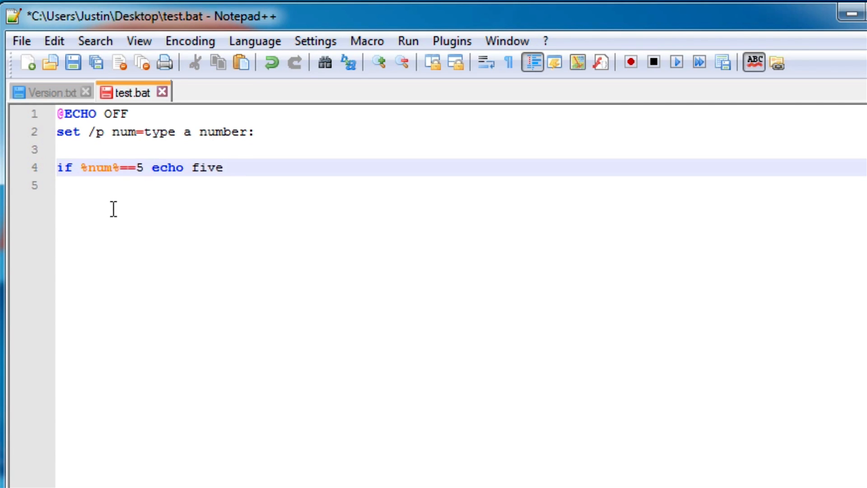
mouse_move(240, 162)
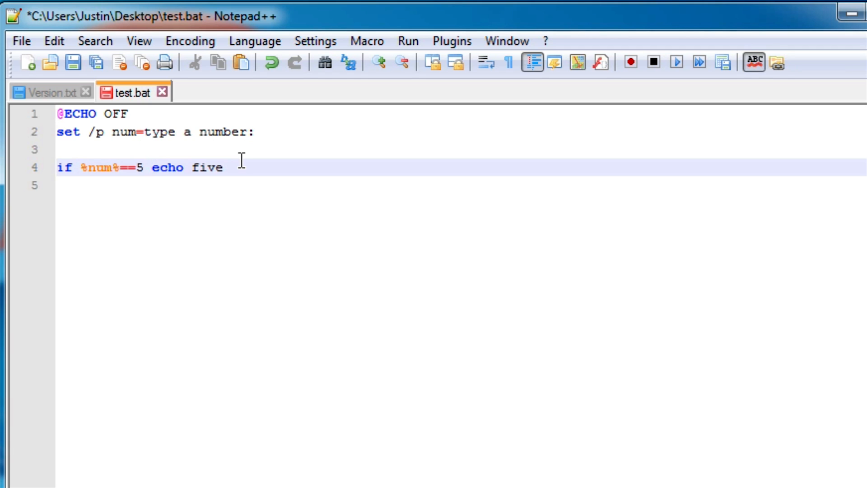
type("(")
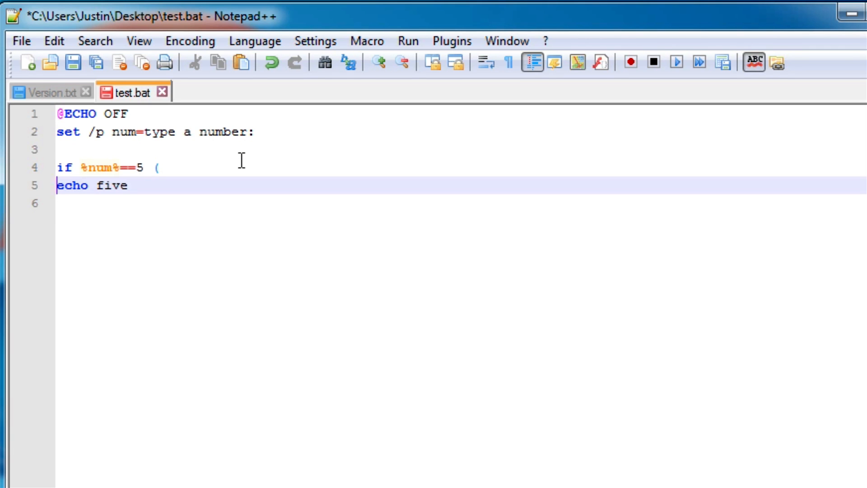
type(")")
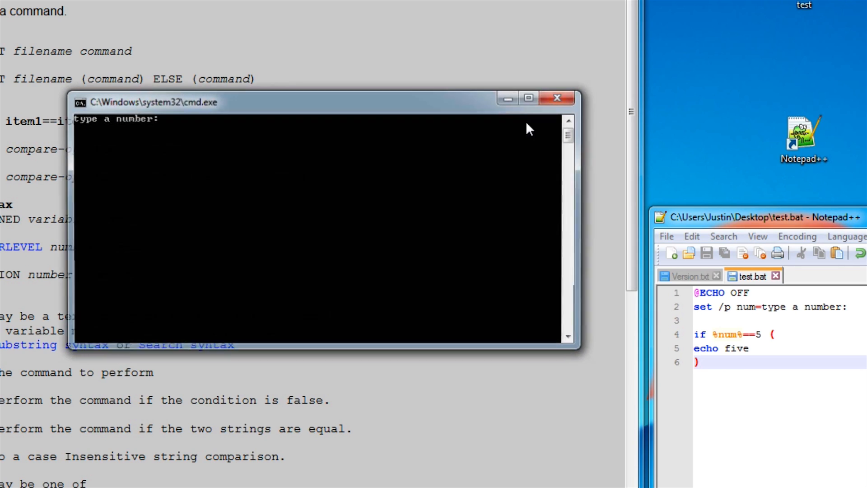
left_click(556, 98)
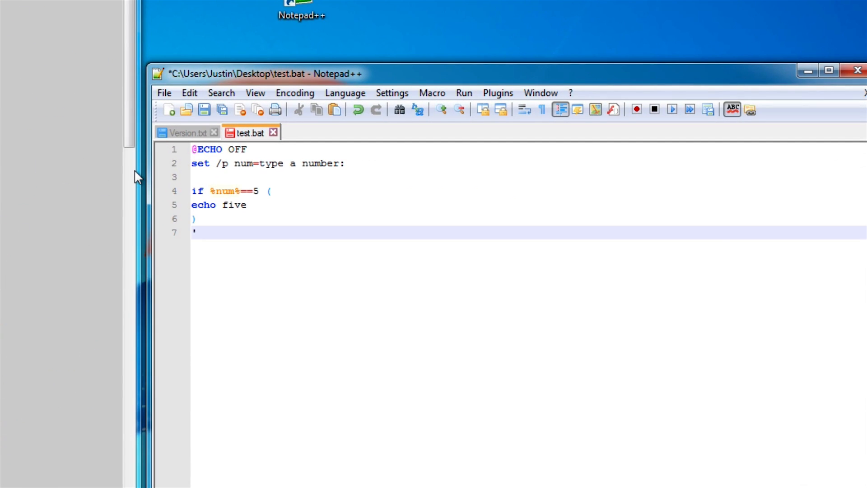
Restore pause, save test.bat, and open a blank line above it
type("pause")
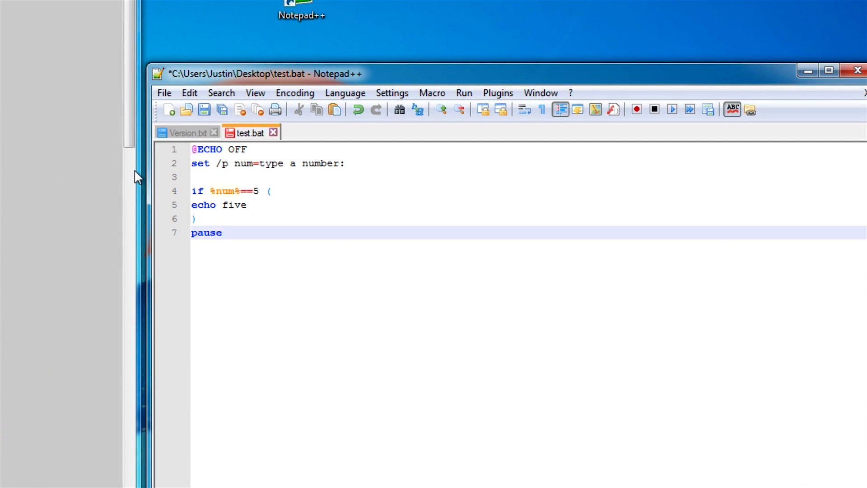
key("ctrl+s")
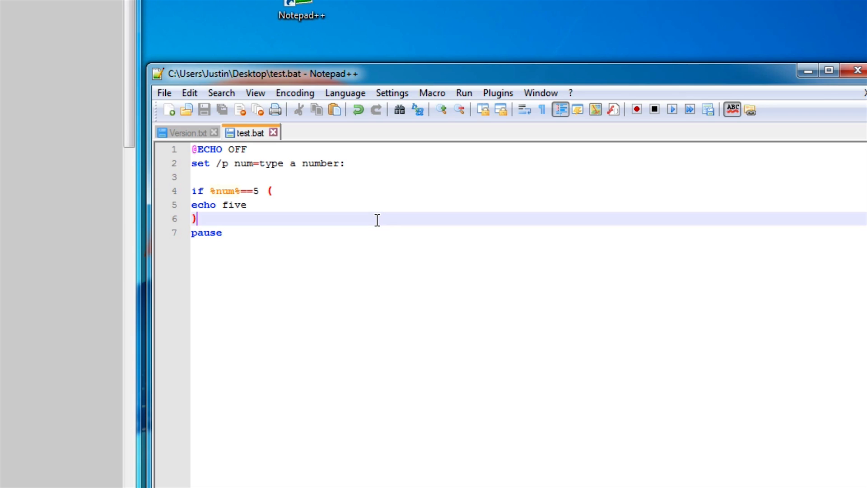
key("Enter")
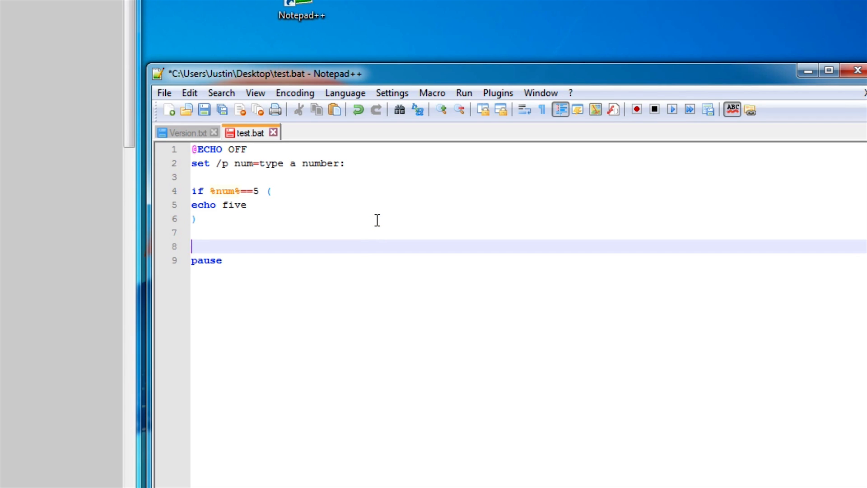
Write line 8 as 'if %num% GTR 5 echo great', replacing the > attempt
type("if")
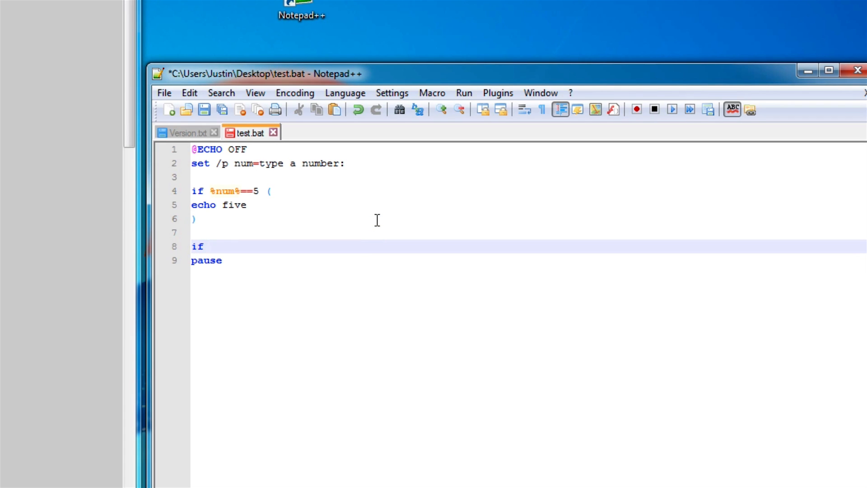
type("%num")
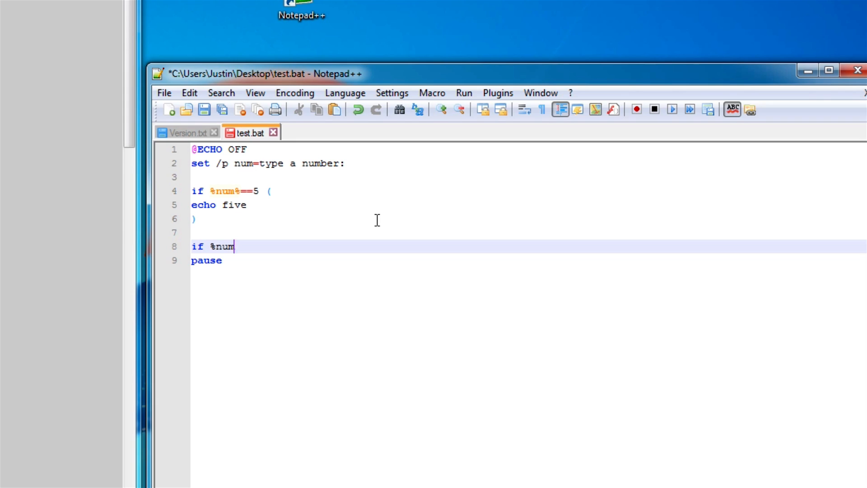
type("%")
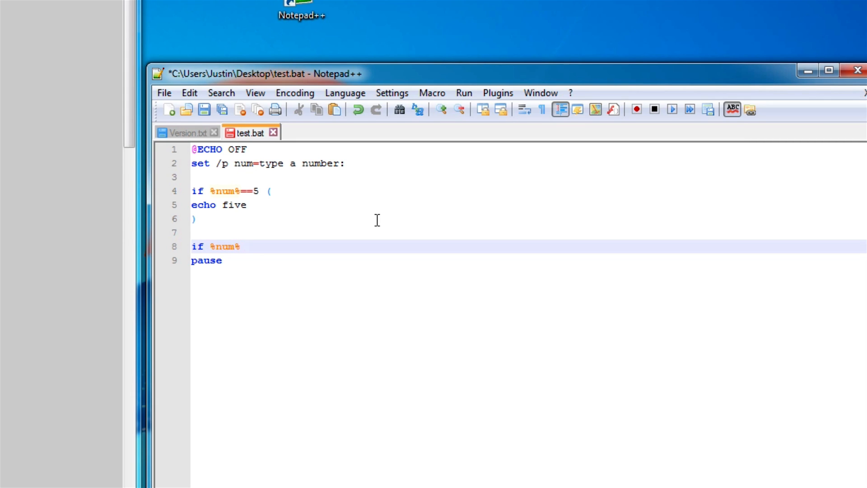
type(">")
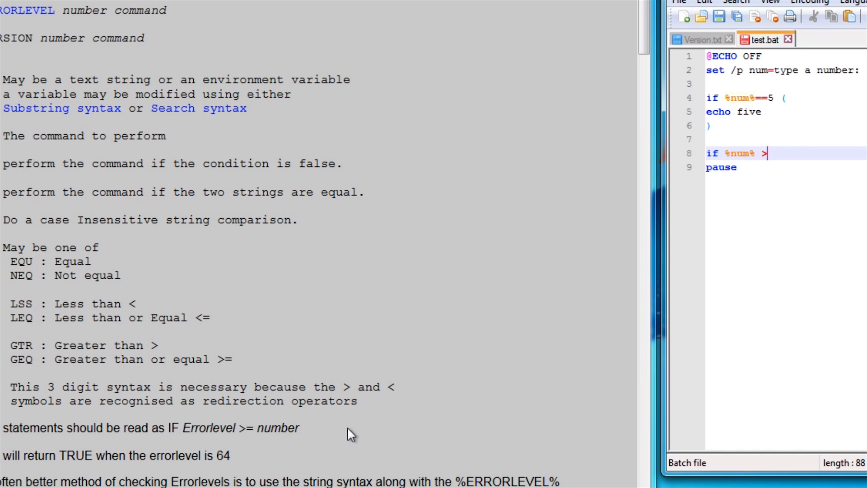
mouse_move(288, 353)
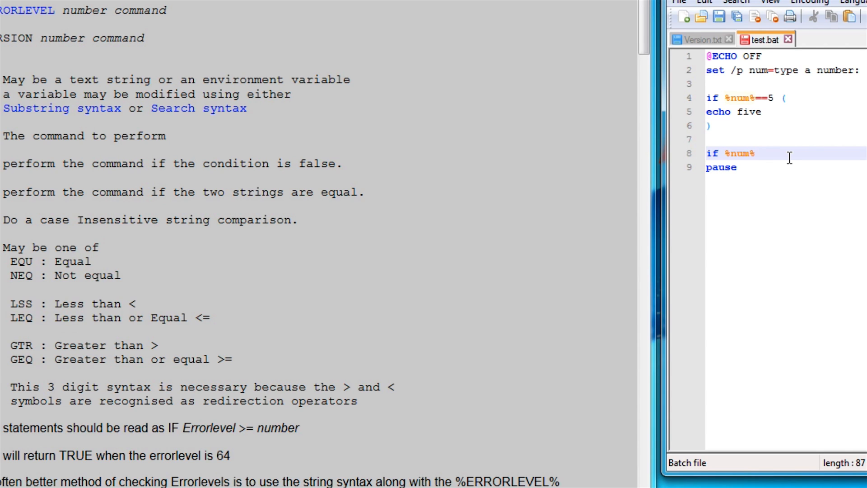
type("GTR 5")
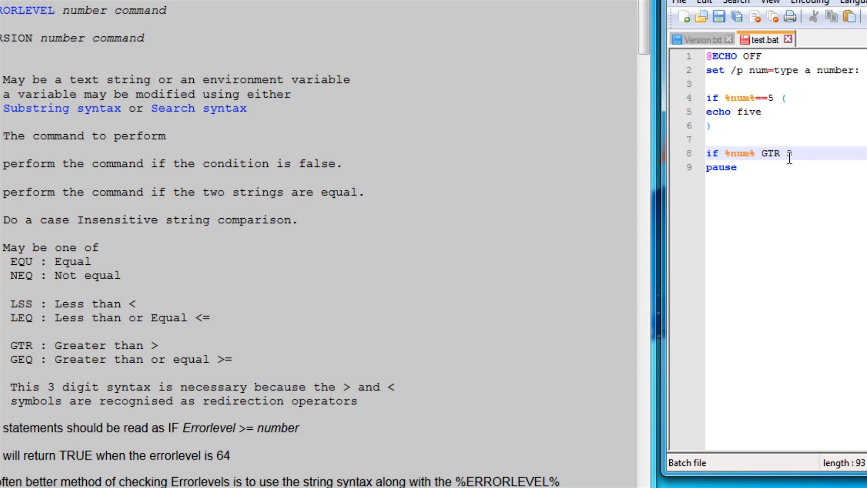
type("echo great")
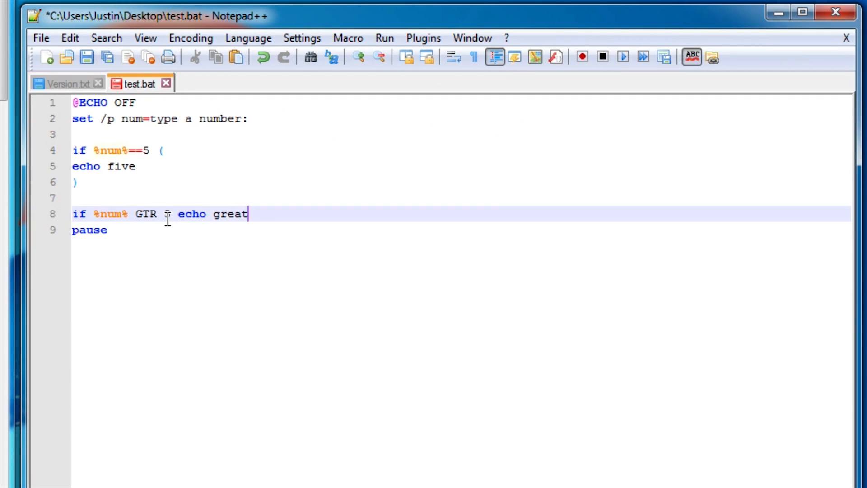
Bracket the GTR 5 check echoing 'greater then five' and start an 'if %num% LSS 5 (' block
type("er then five")
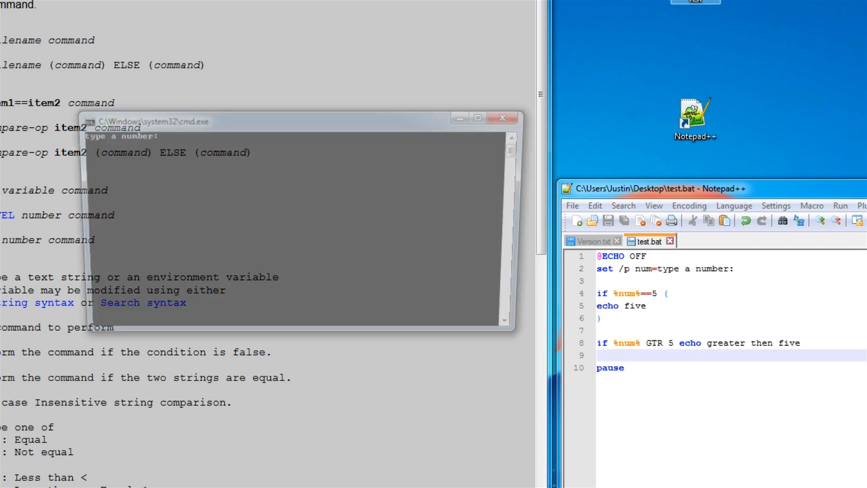
type("6")
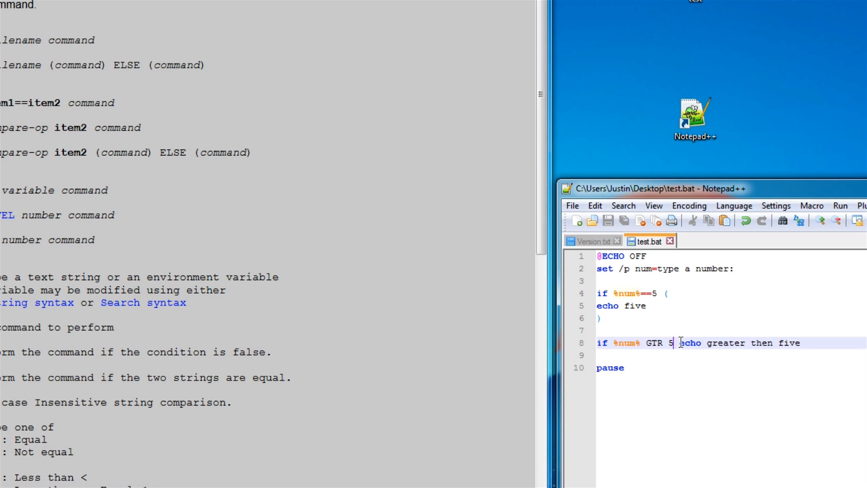
key("Enter")
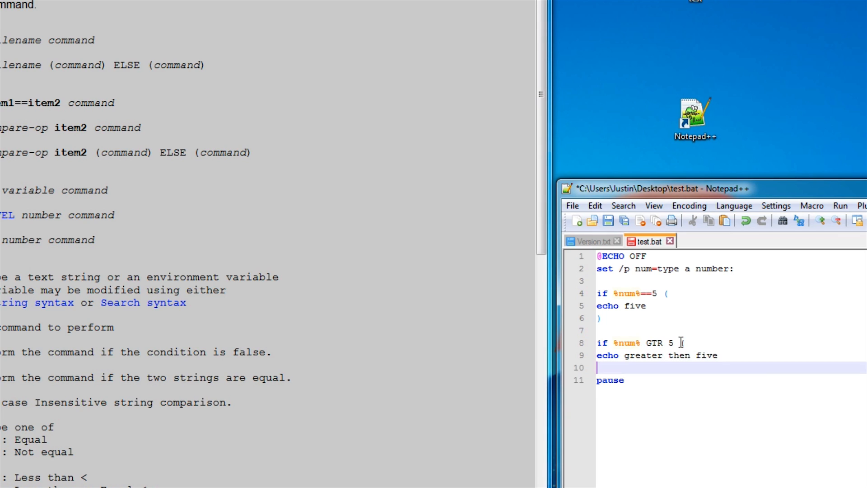
type(")")
left_click(731, 343)
type(" (")
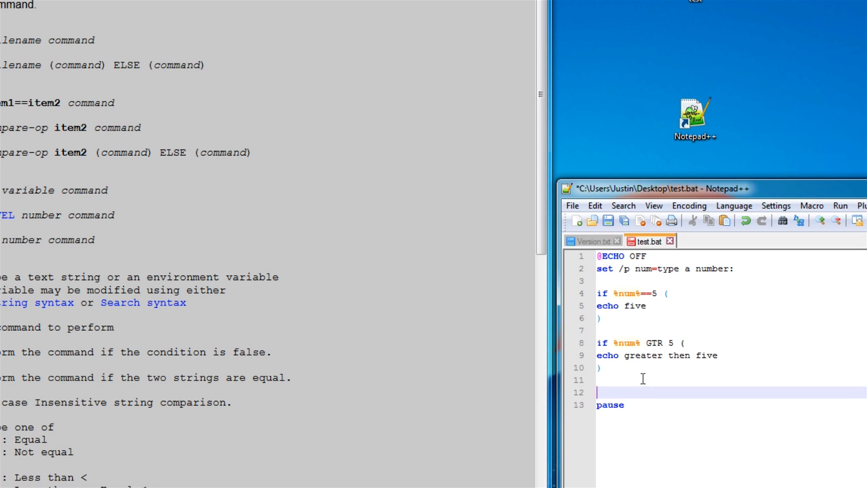
type("if %num% LSS 5 (")
type("echo less then five")
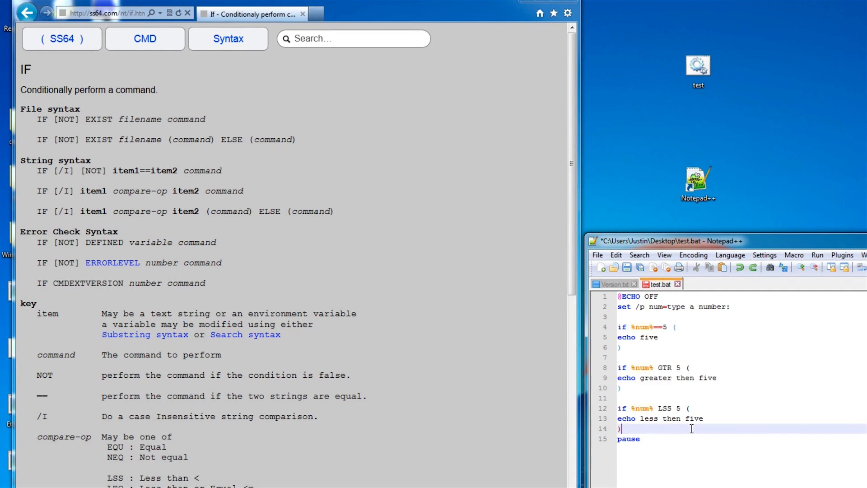
Remove the number checks, create a desktop text file, and type 'if EXIST test.txt echo EXIST'
left_click_drag(619, 306, 621, 428)
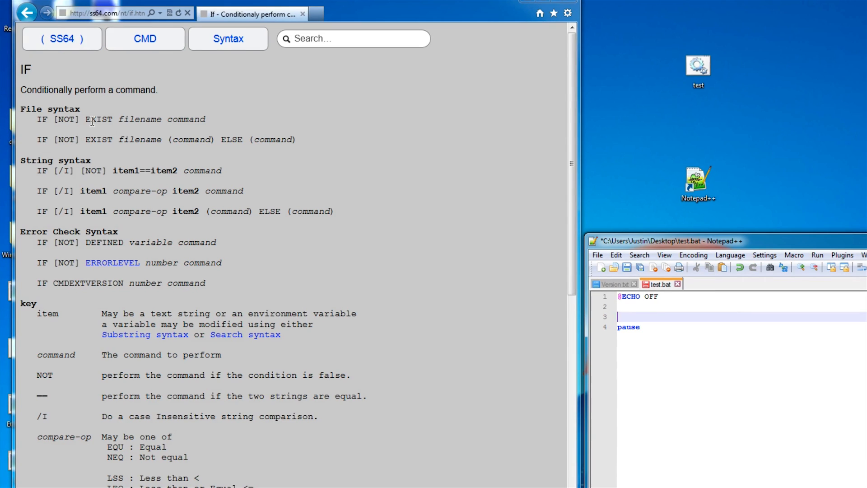
mouse_move(804, 367)
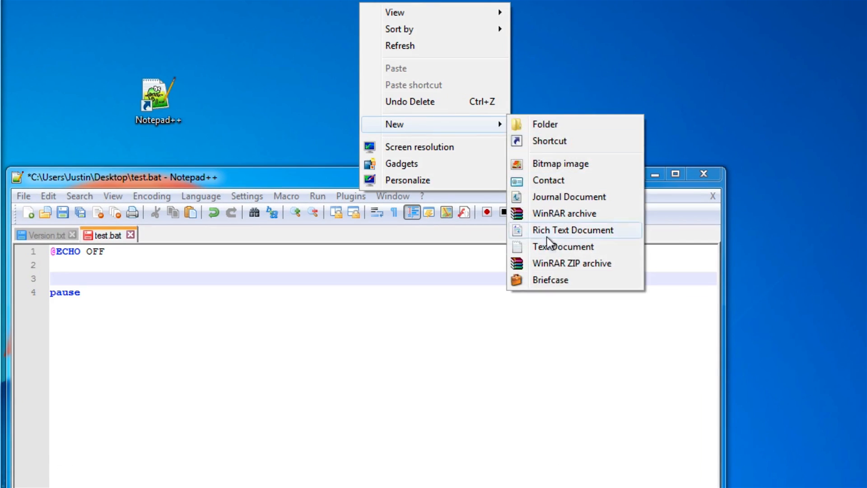
left_click(562, 247)
type("test")
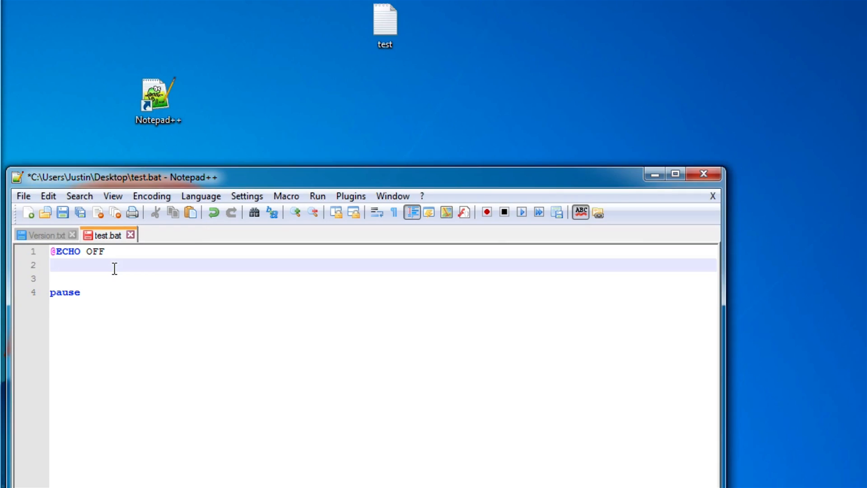
type("if E")
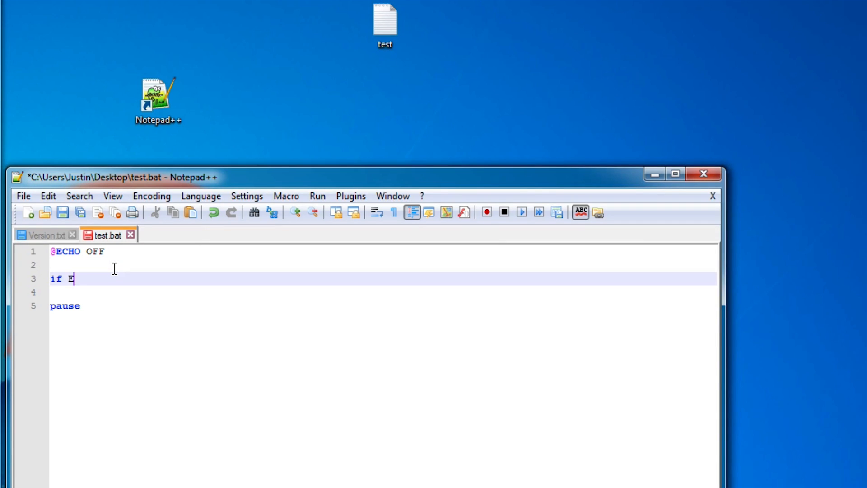
type("XIST")
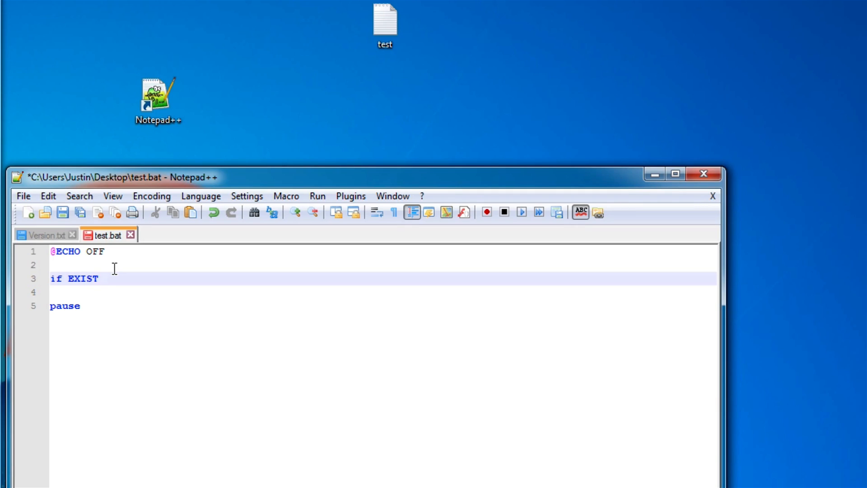
type("test")
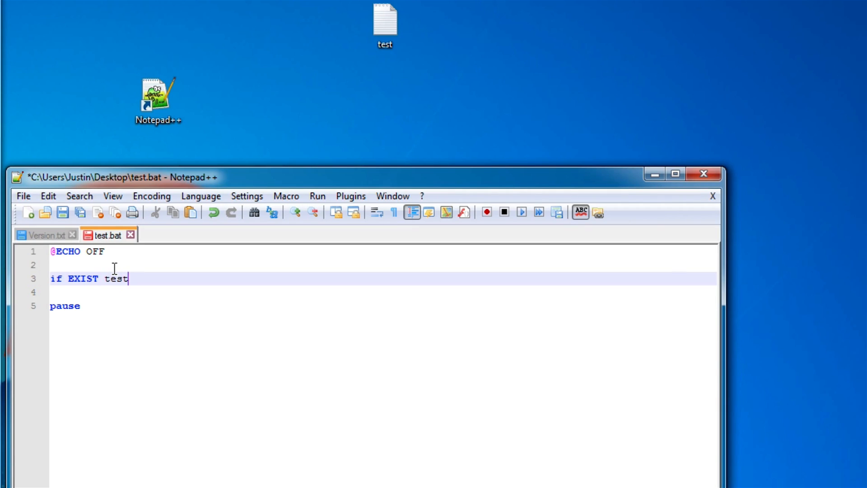
type(".txt")
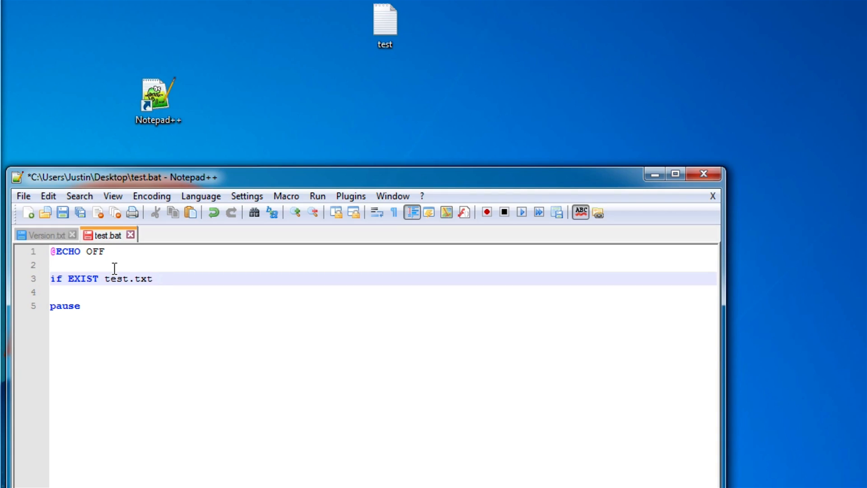
type("echo")
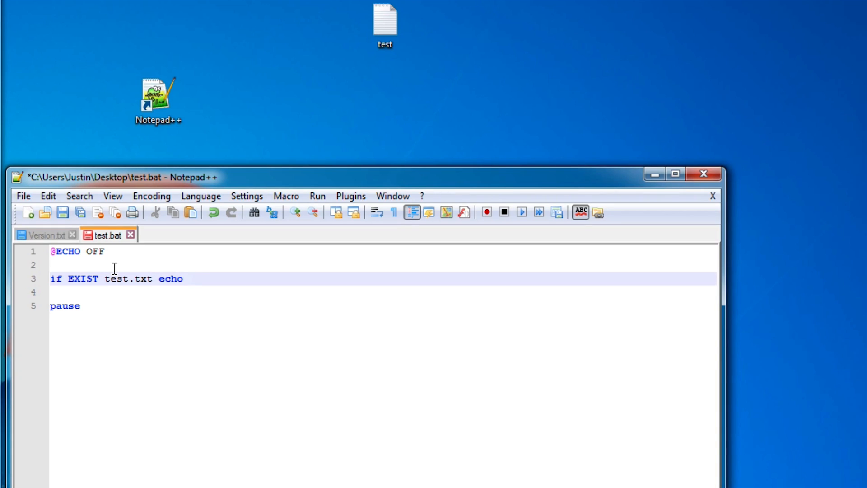
type("EXIST")
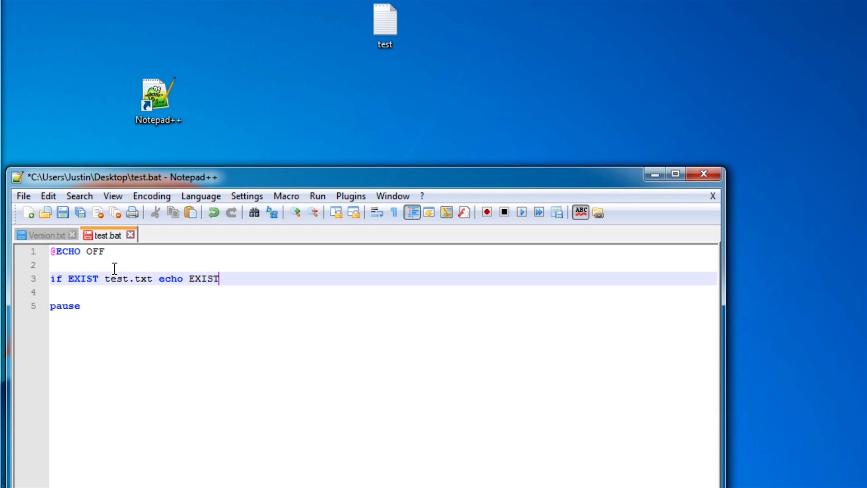
key("enter")
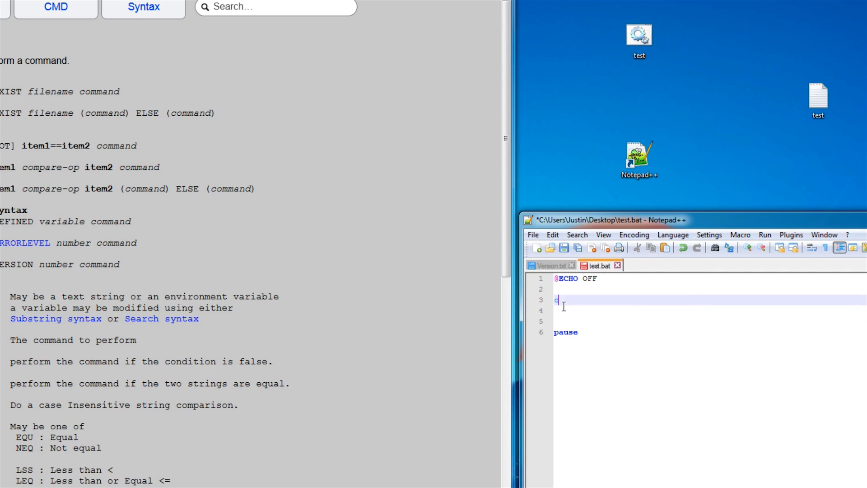
Add 'if NOT EXIST test.txt echo FALSE ERROR ERROR' and run test.bat twice
type("if EXIST test.txt echo EXIST")
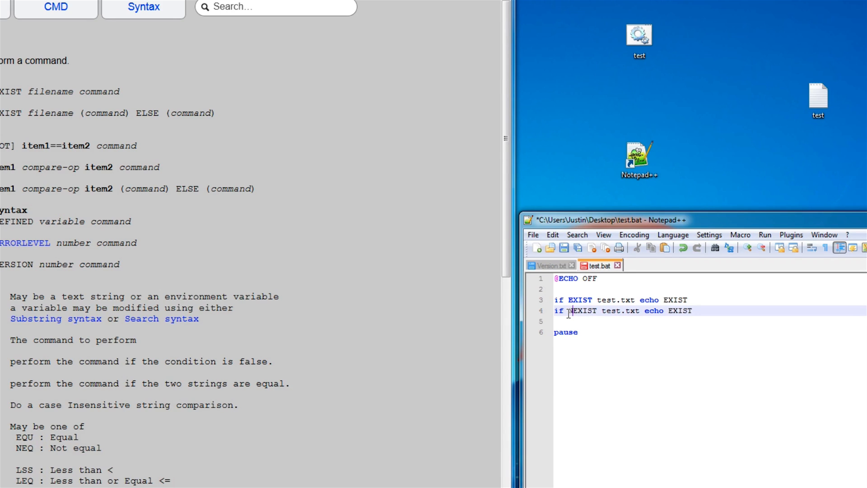
type("NOT")
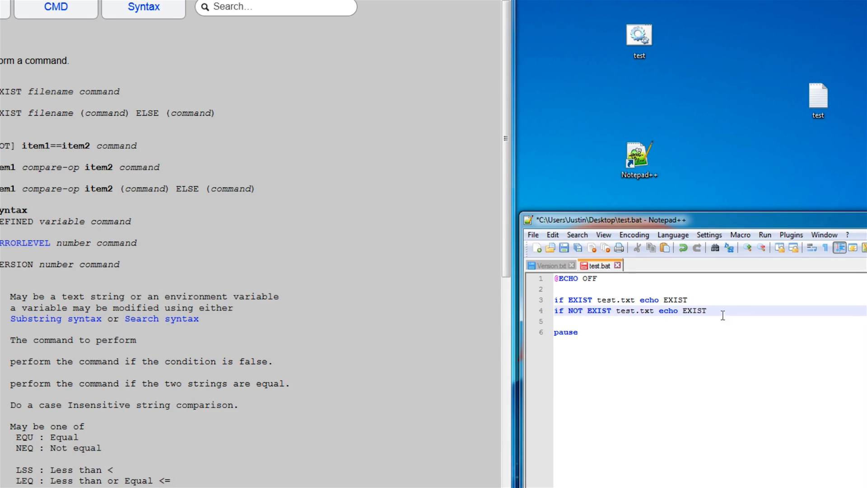
double_click(694, 310)
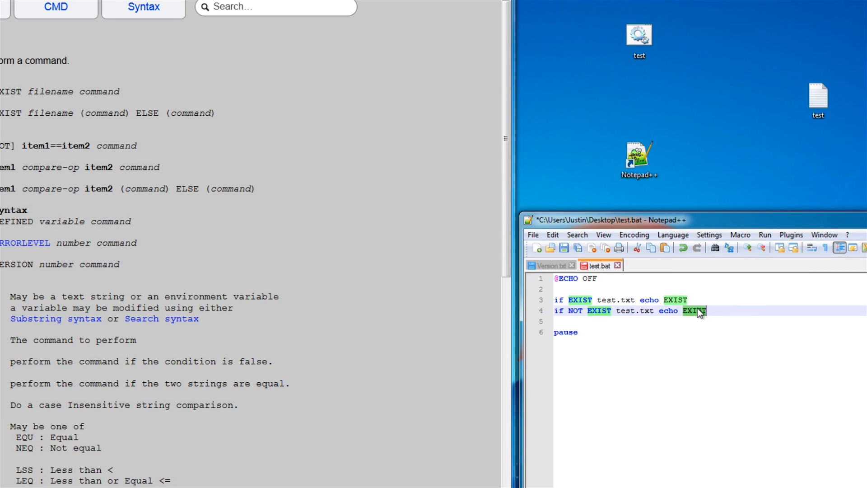
type("FALSE ERR")
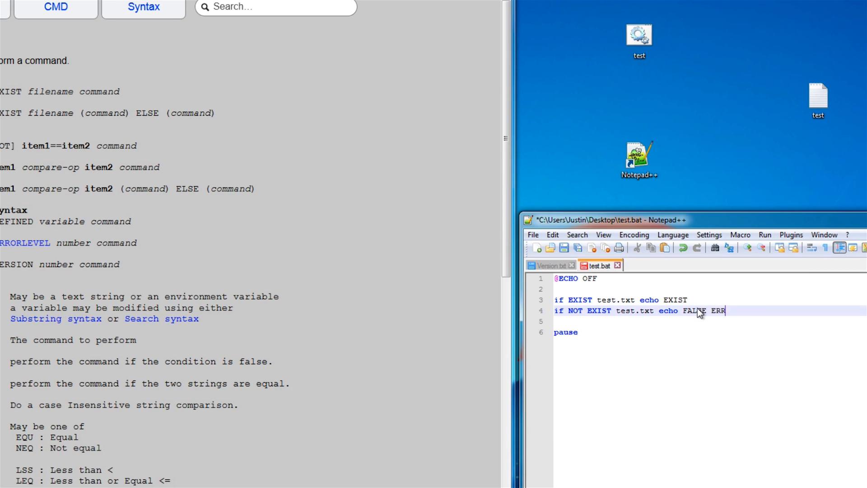
type("OR ERO")
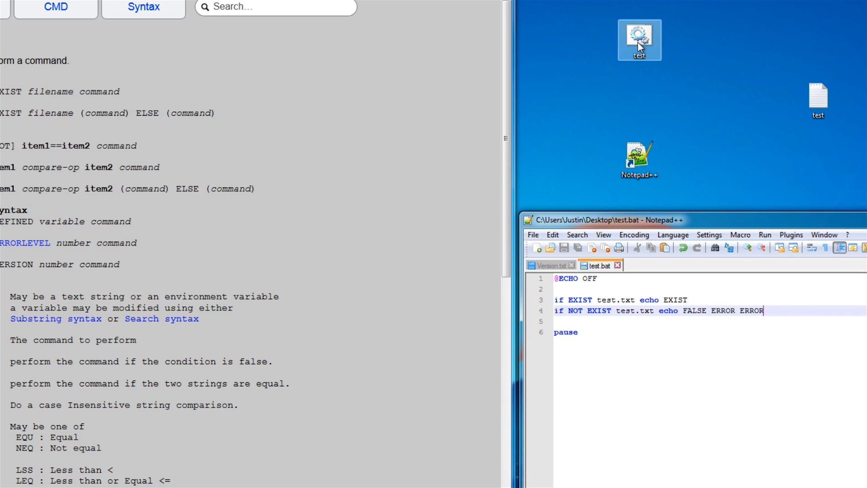
double_click(639, 39)
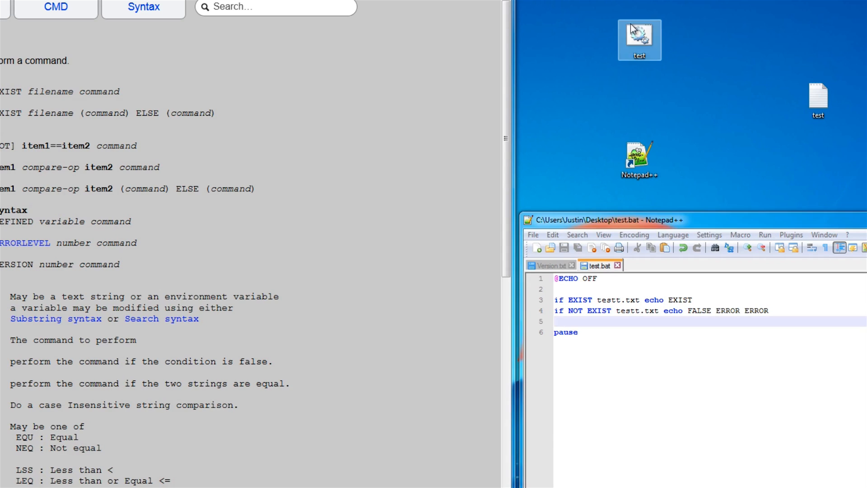
double_click(640, 39)
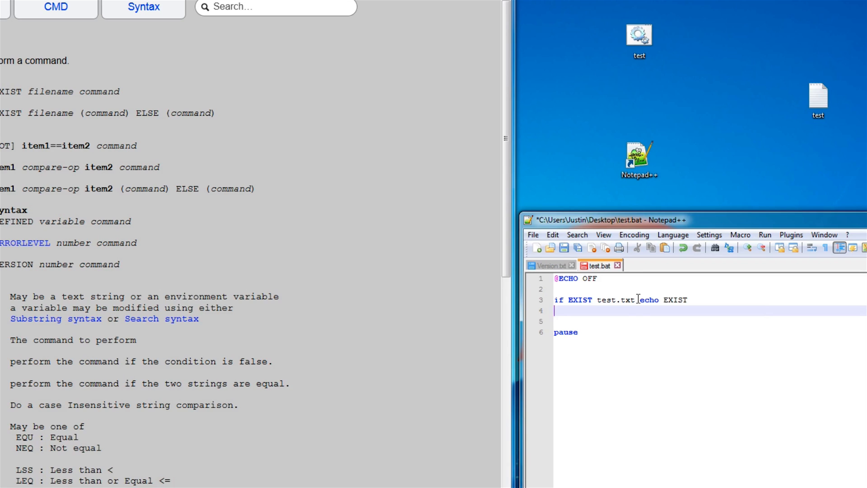
Bracket echo EXIST, add 'else echo ERROR', and run test.bat
key("Enter")
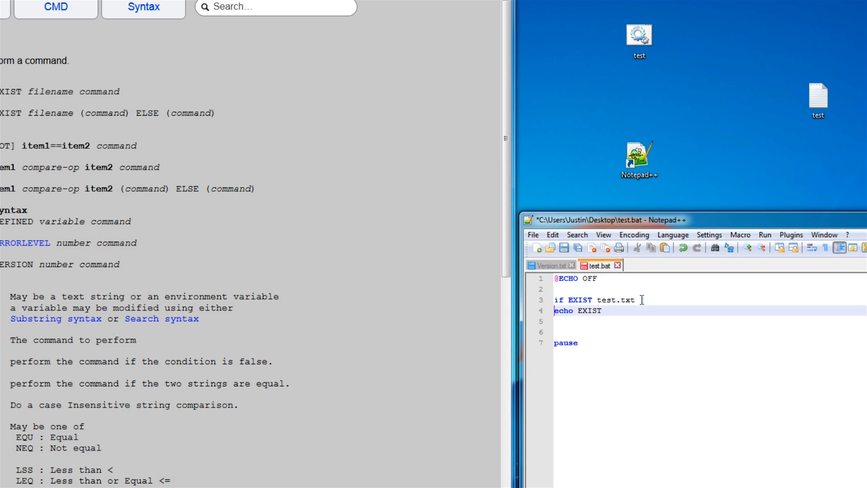
type(")")
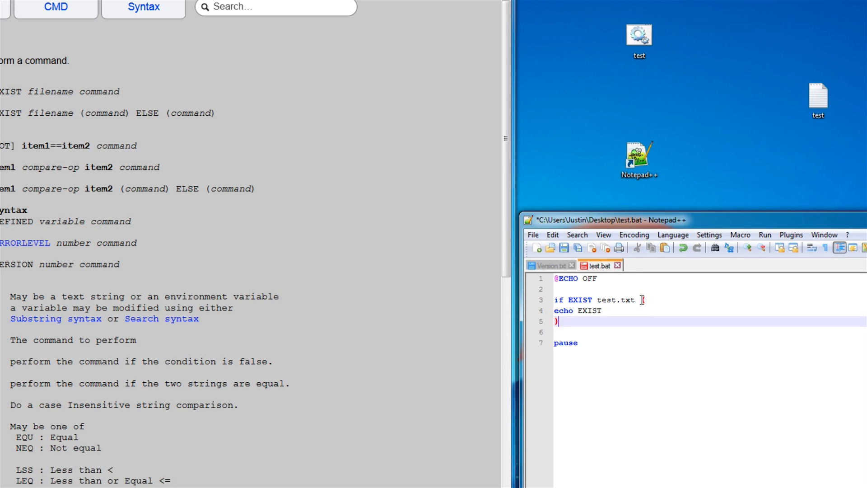
type("else")
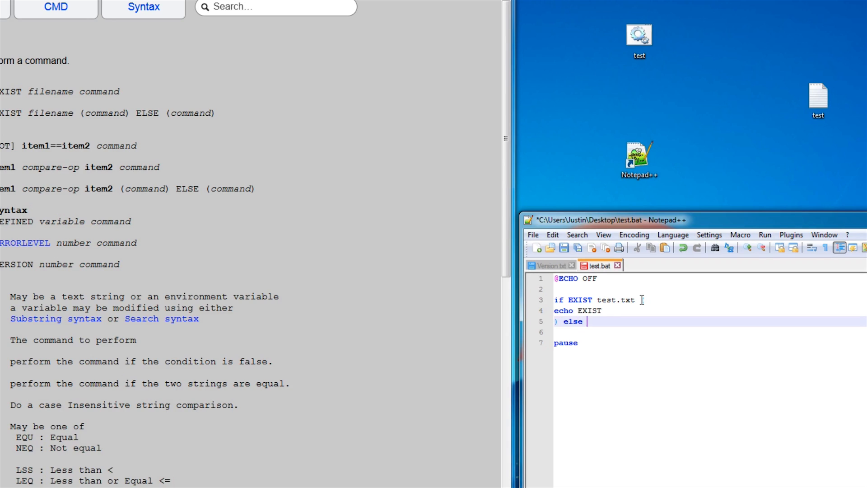
type("echo")
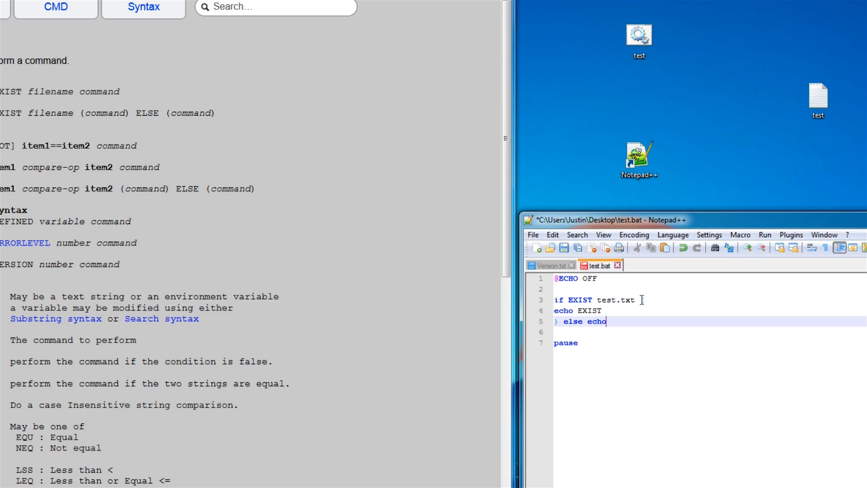
type("ERROR")
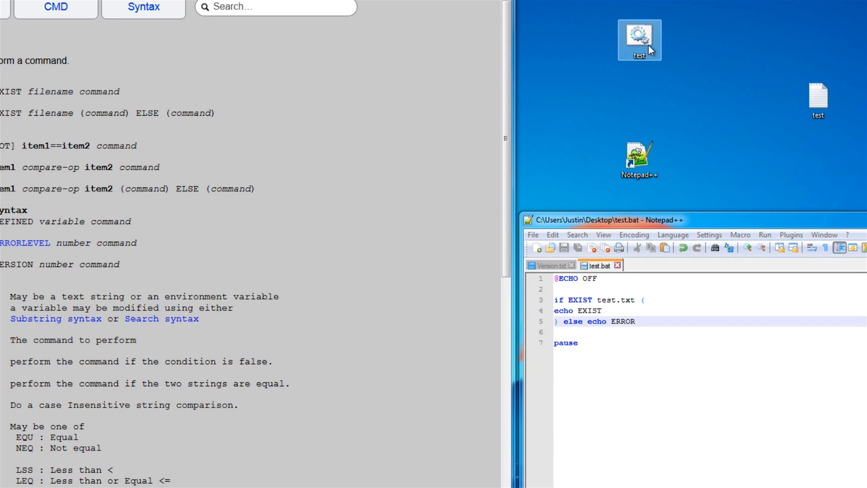
double_click(639, 39)
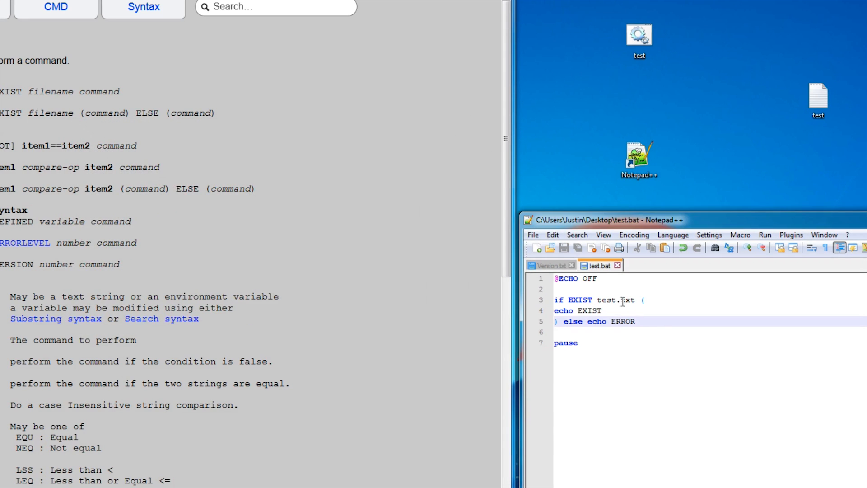
Delete the else clause from line 5, leaving a lone ')'
type("t")
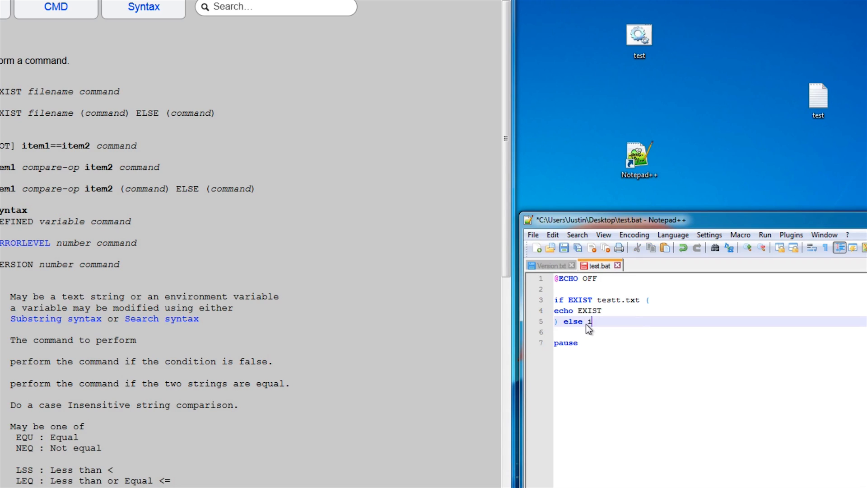
type("f")
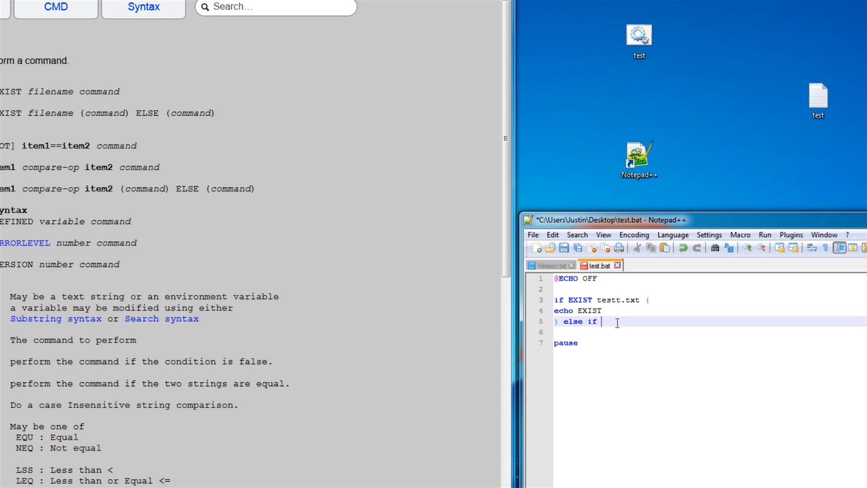
type("NOT E")
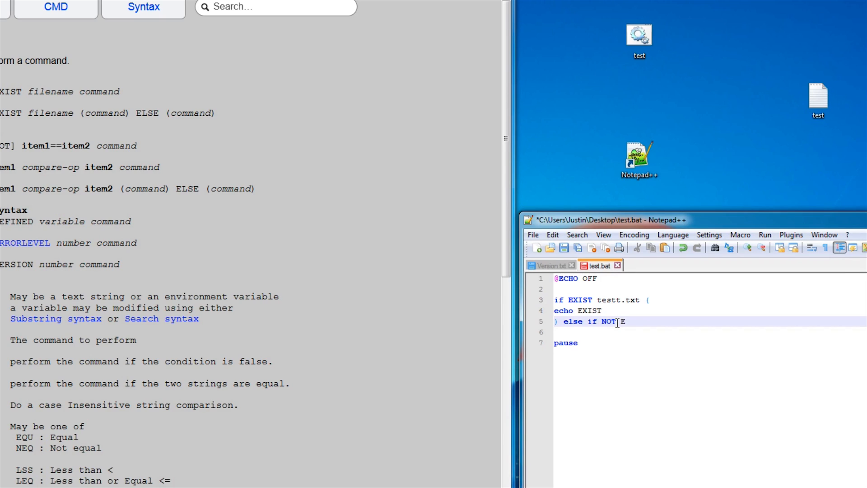
key("backspace")
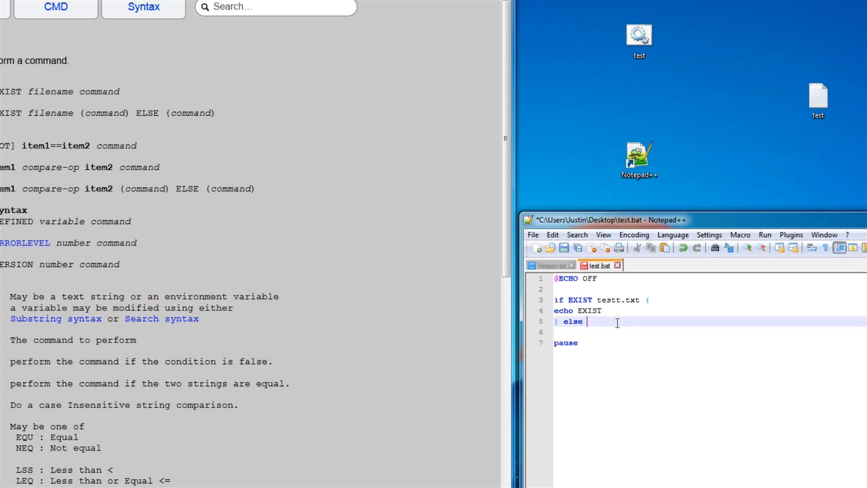
key("Backspace")
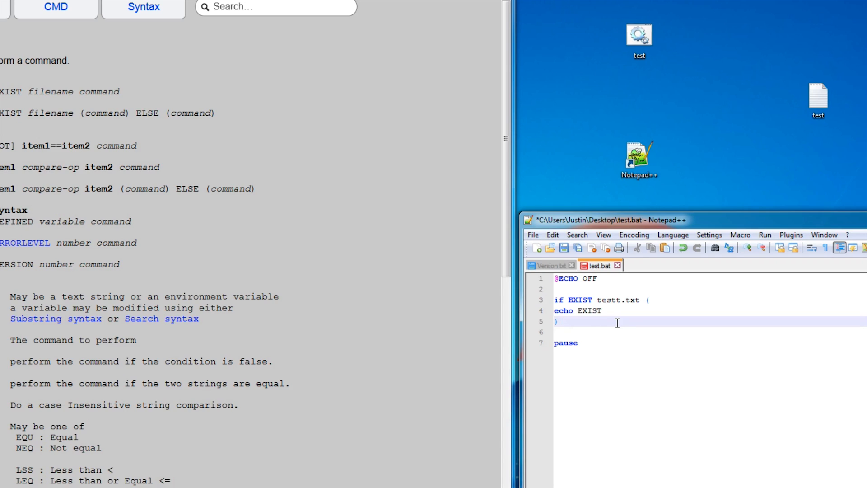
mouse_move(618, 310)
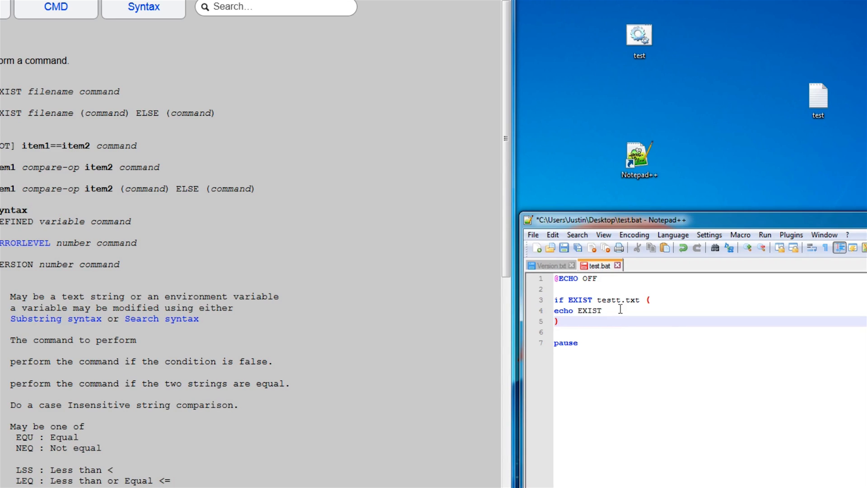
key("Backspace")
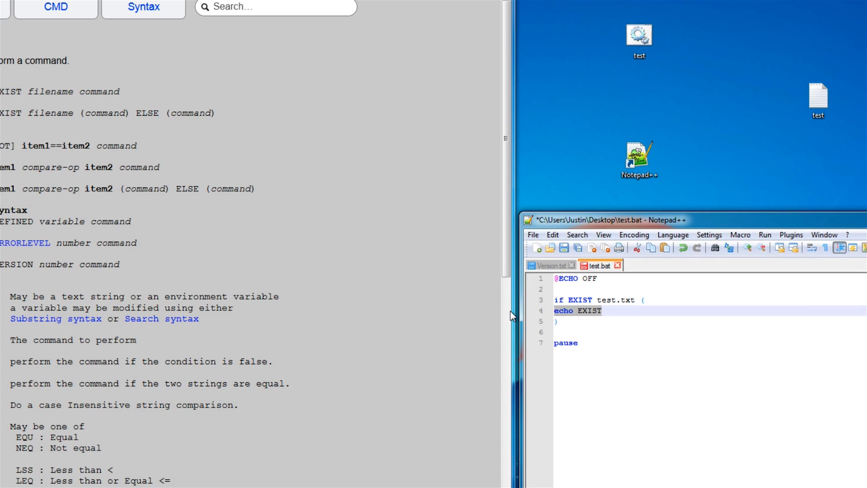
Make the IF EXIST branch 'start test.txt', run test.bat, and close the empty test.txt
type("start tes")
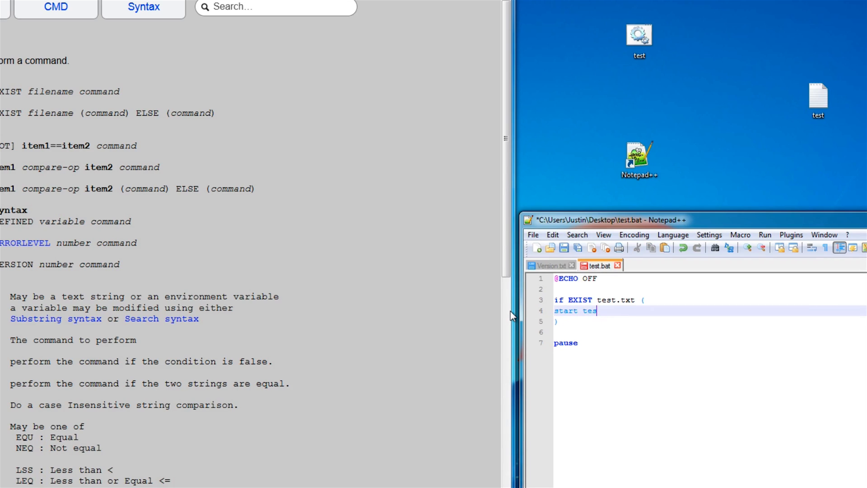
type("t.t")
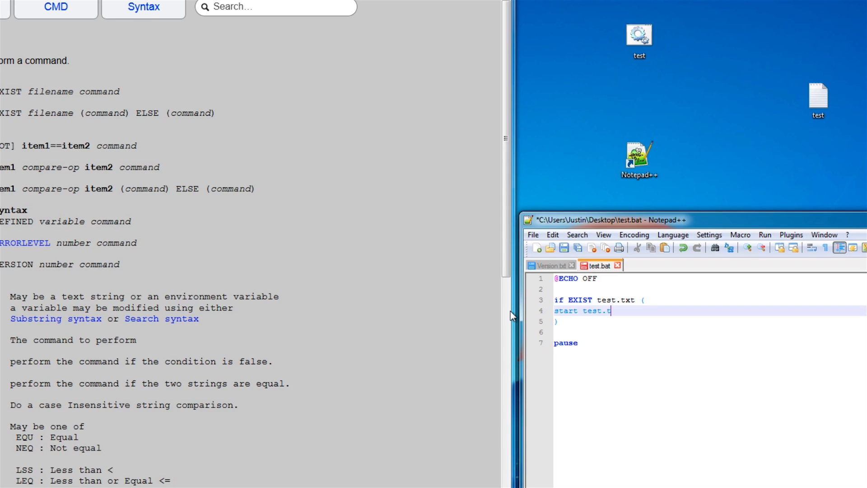
type("xt")
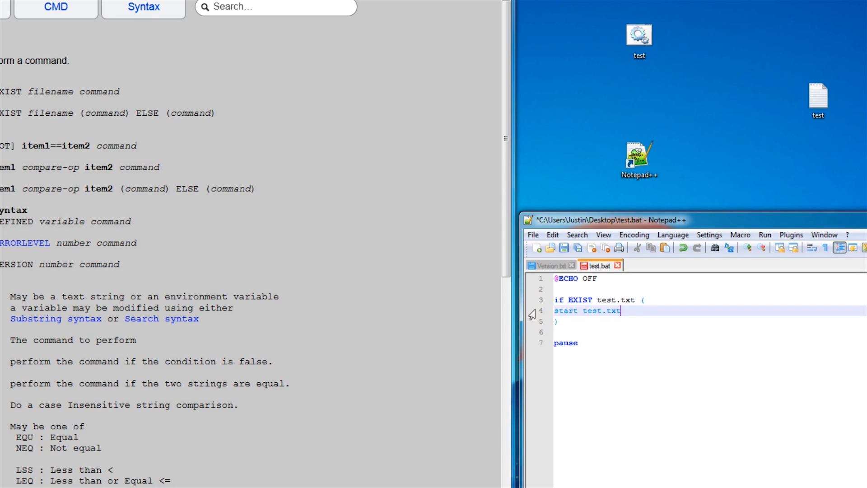
double_click(639, 36)
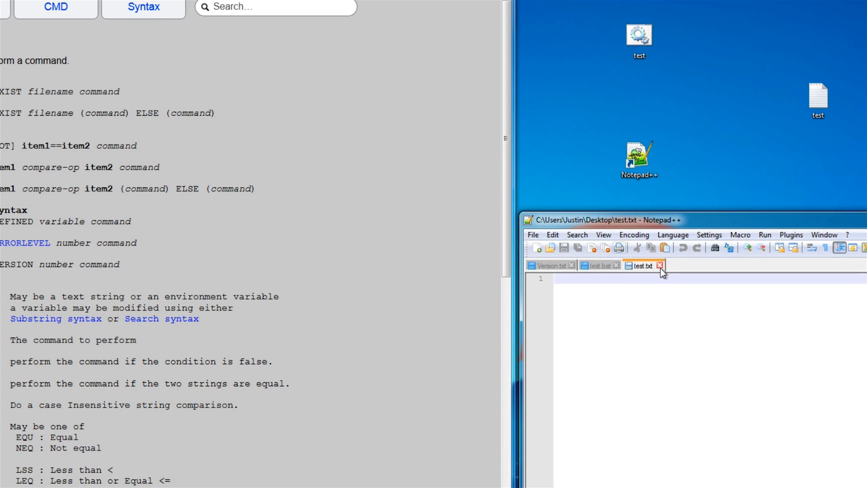
left_click(661, 266)
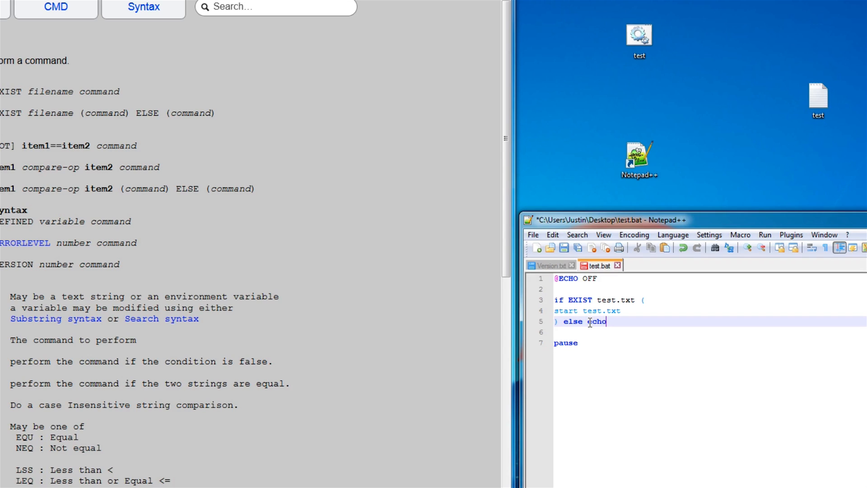
Make the else branch 'echo. > test.txt' and add echo. lines to test.bat
type(". > te")
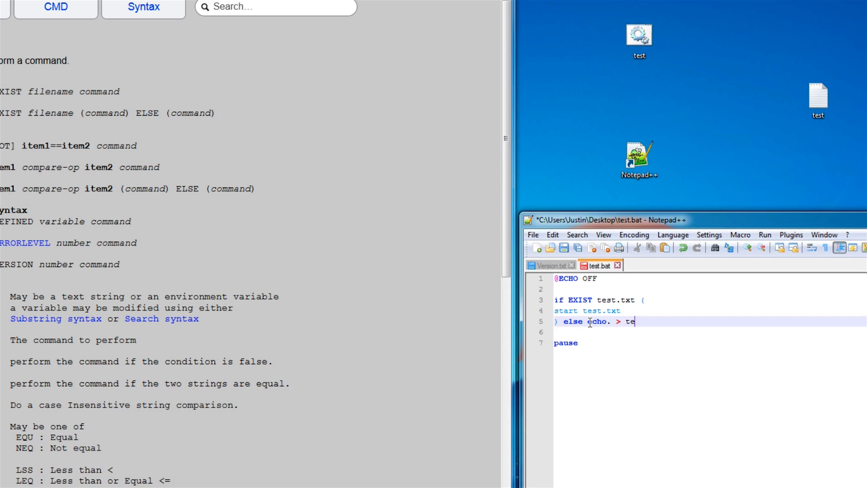
type("st.txt")
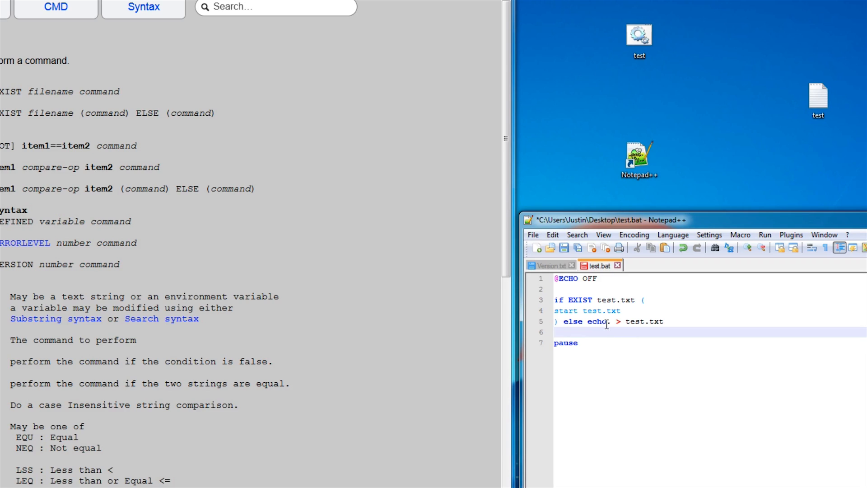
double_click(595, 321)
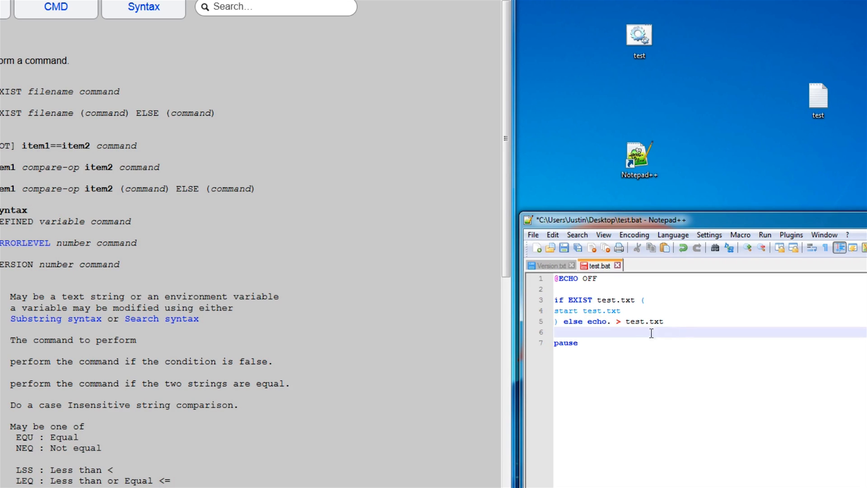
type("e")
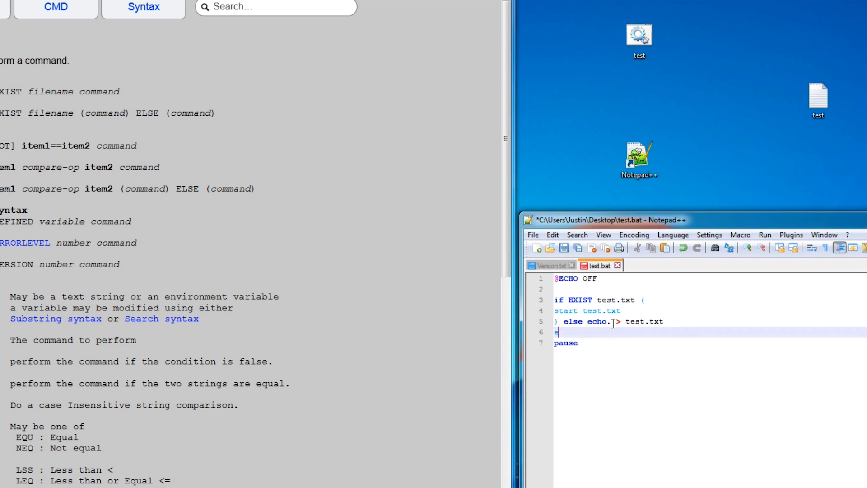
type("cho.")
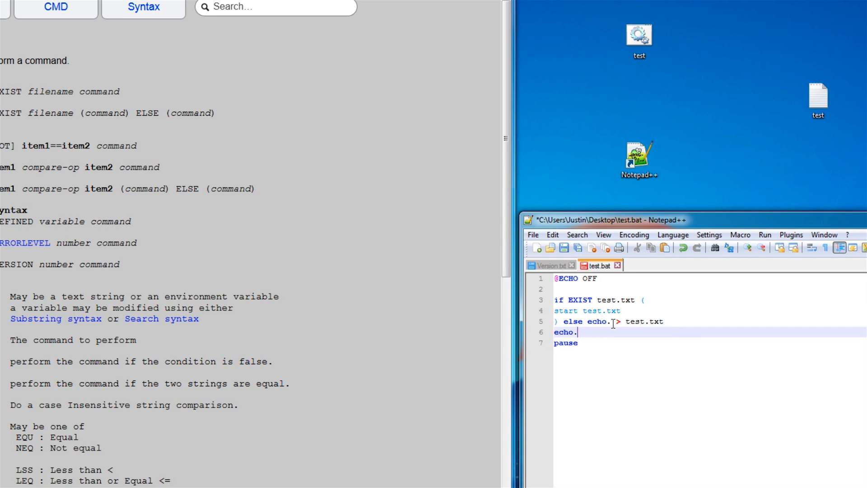
key("Enter")
type("echo hi")
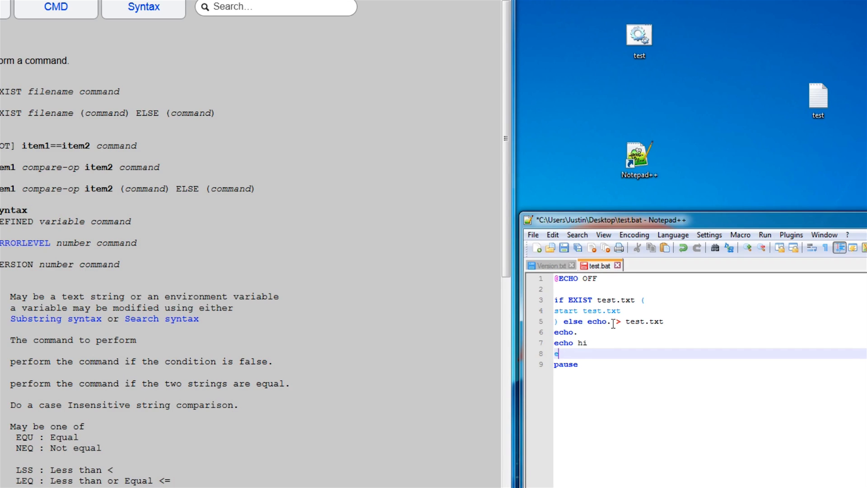
type("cho.")
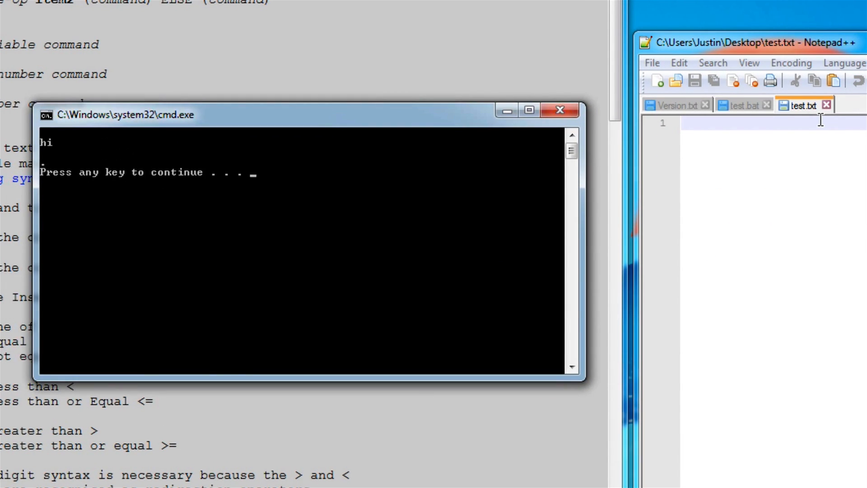
Close the opened test.txt document and return focus to the test.bat editor
left_click(742, 106)
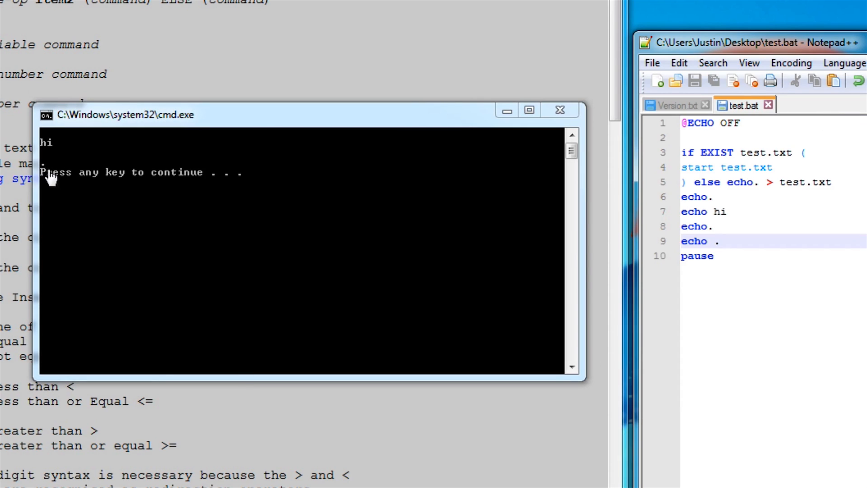
mouse_move(69, 175)
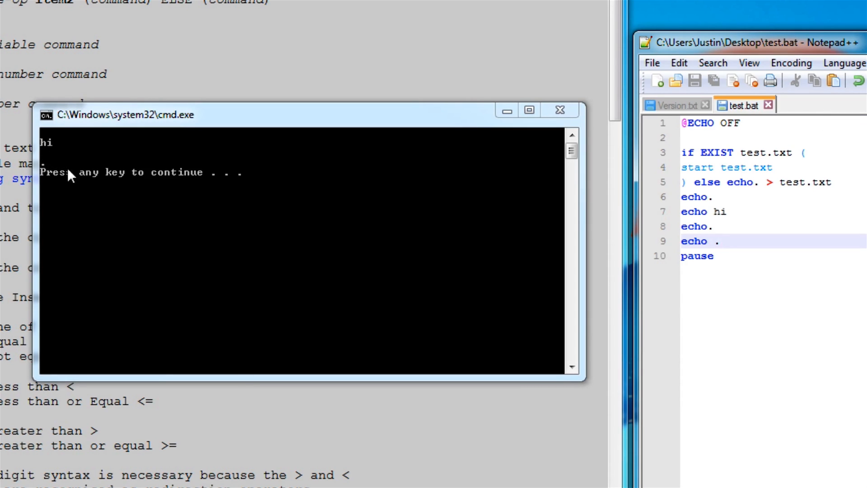
mouse_move(516, 131)
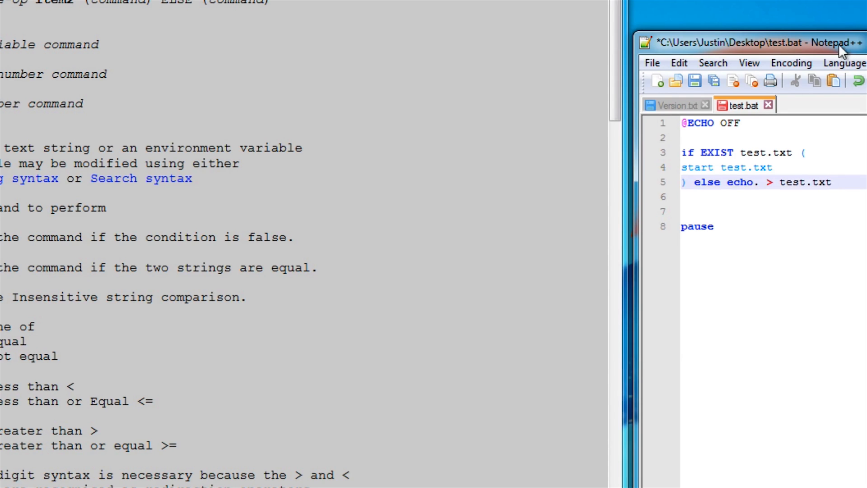
left_click(765, 152)
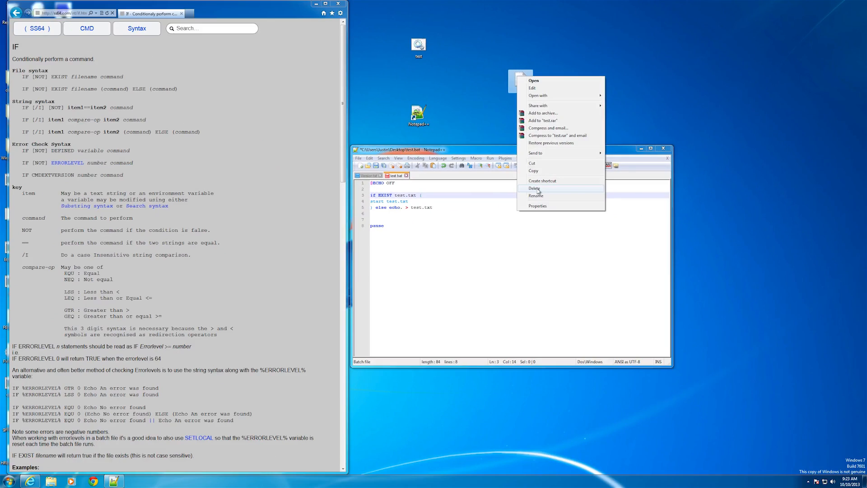
Delete test.txt from the desktop and select test.bat to rerun it
left_click(459, 246)
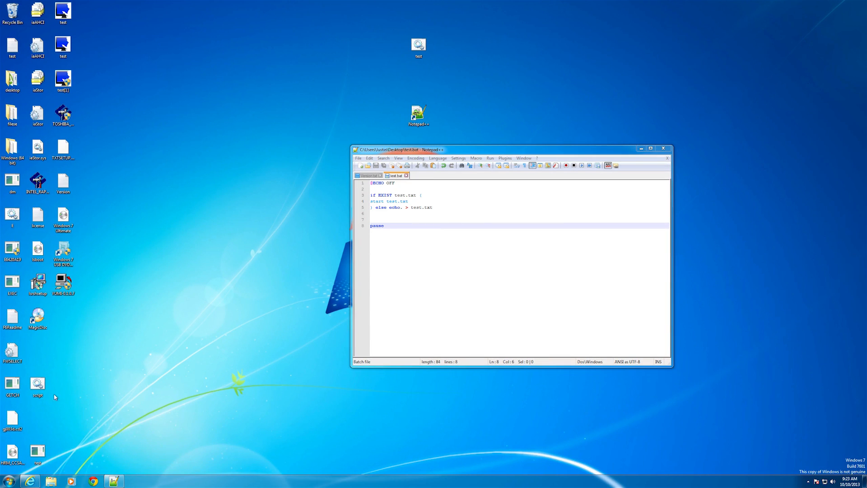
mouse_move(31, 437)
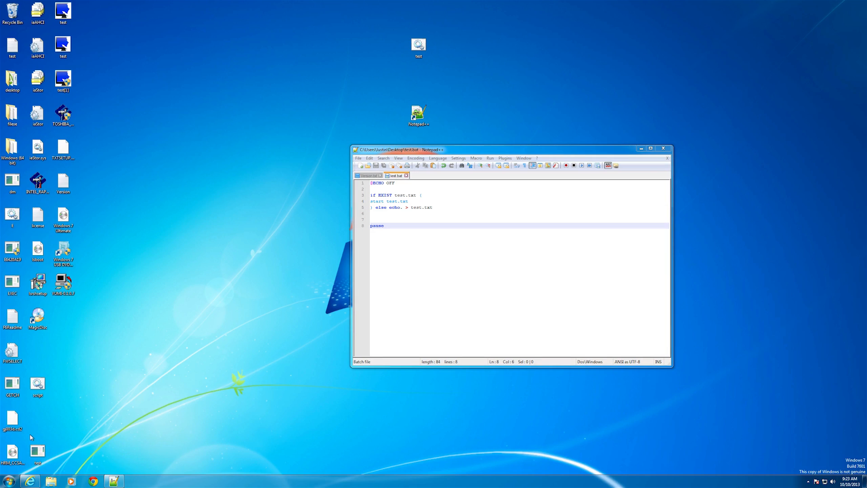
left_click(419, 44)
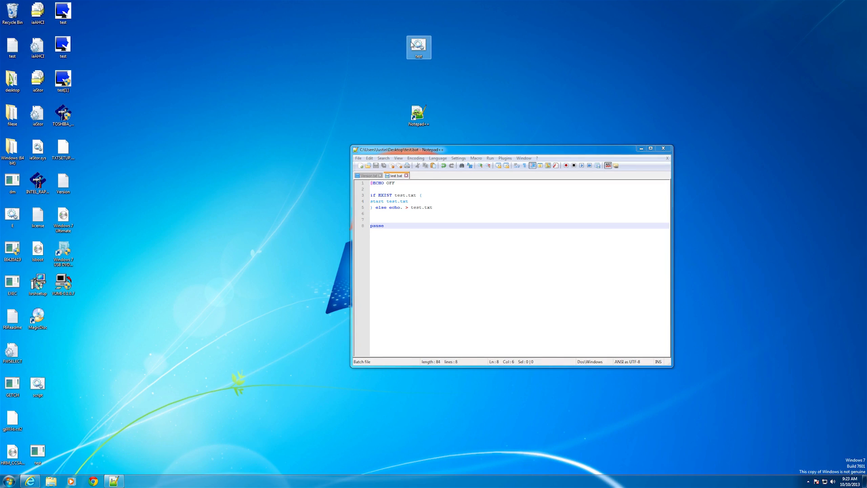